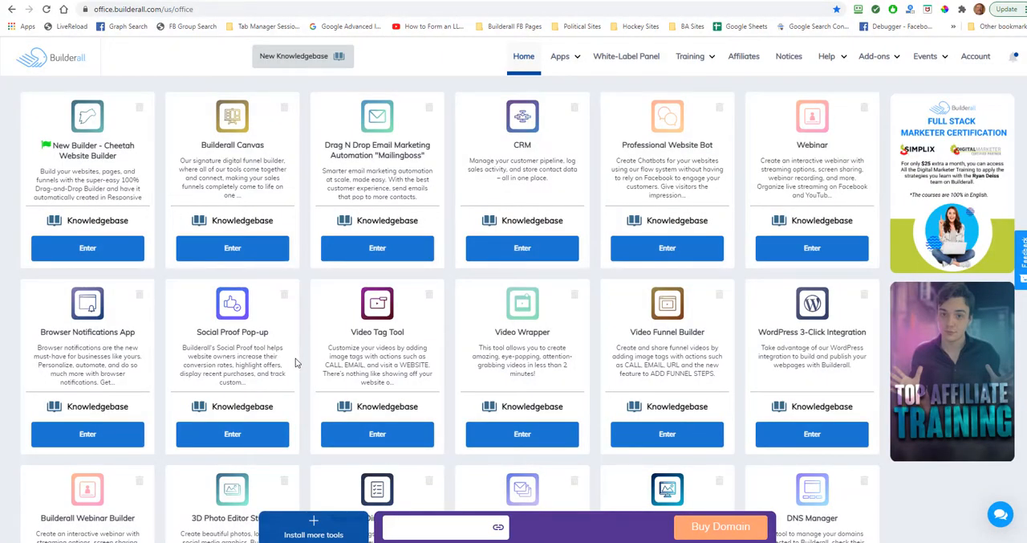
pyautogui.moveTo(312, 404)
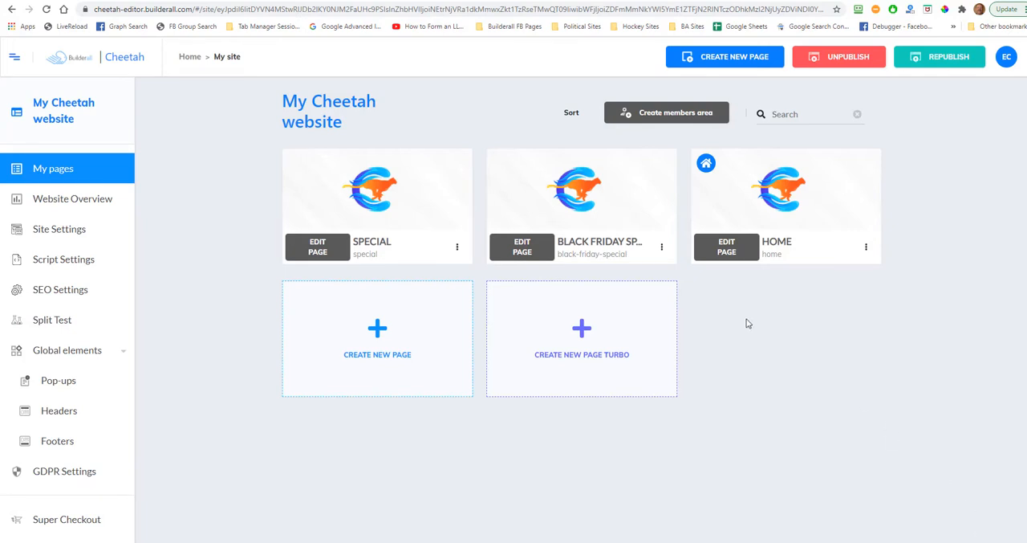
pyautogui.moveTo(249, 265)
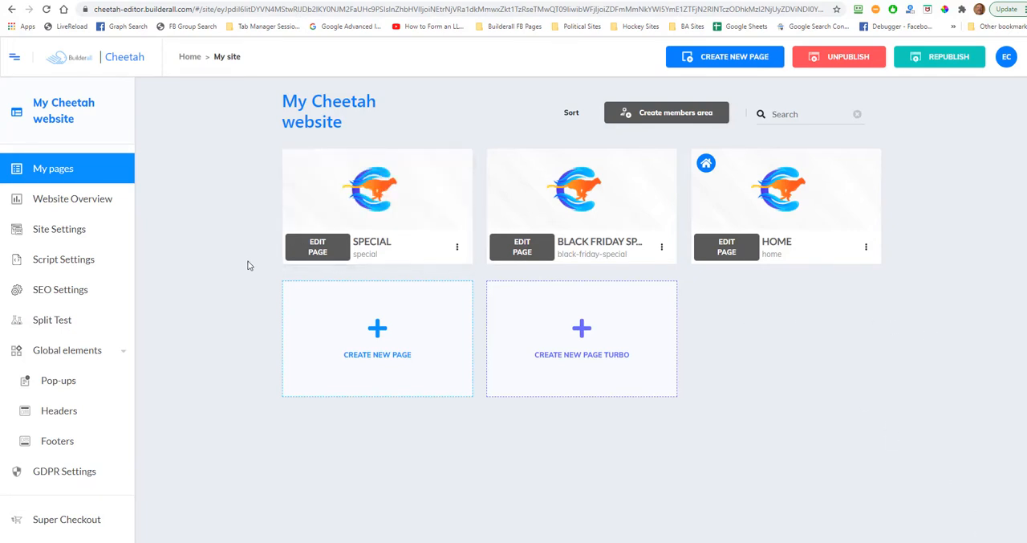
pyautogui.moveTo(799, 290)
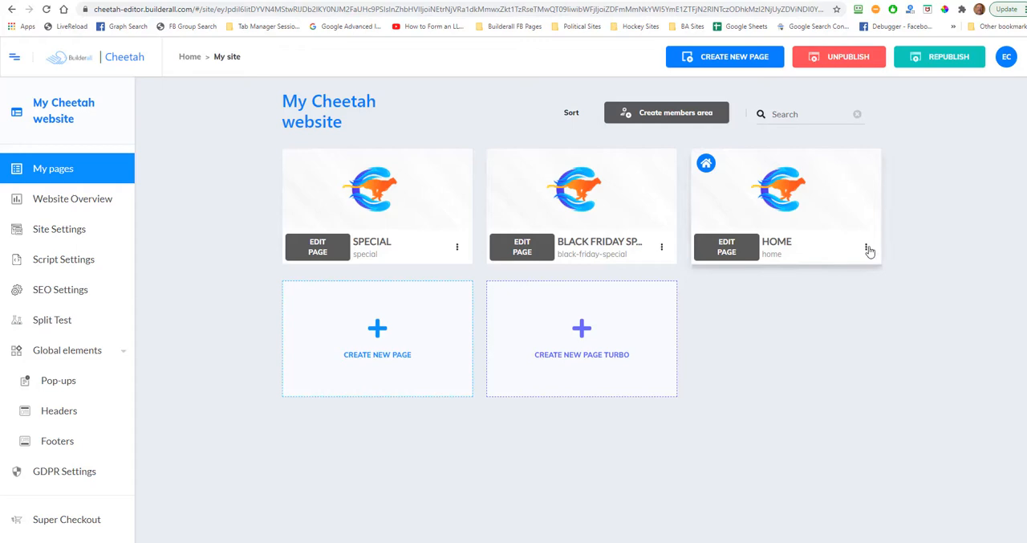
# - Open the HOME page's options menu in the page list, then close it
pyautogui.click(866, 247)
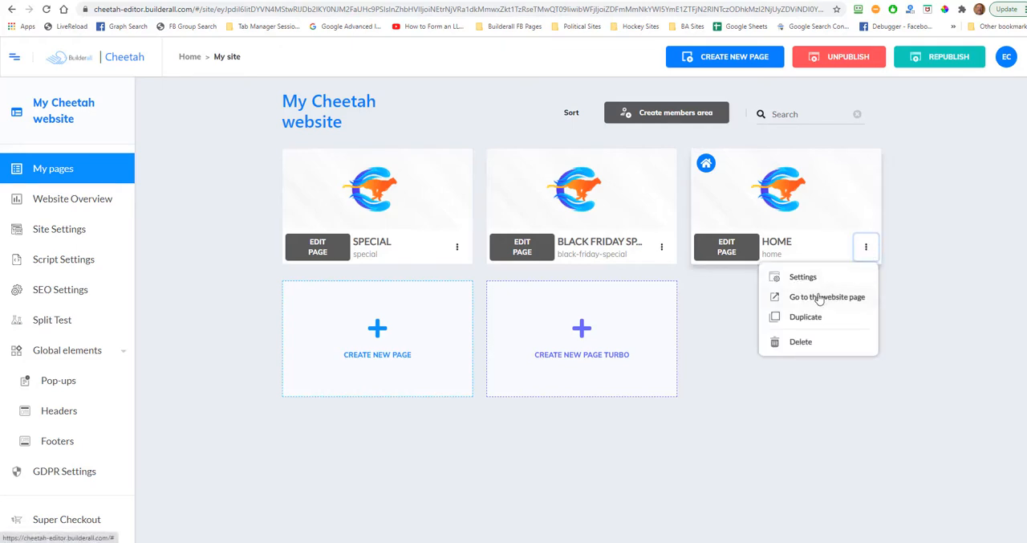
pyautogui.click(827, 296)
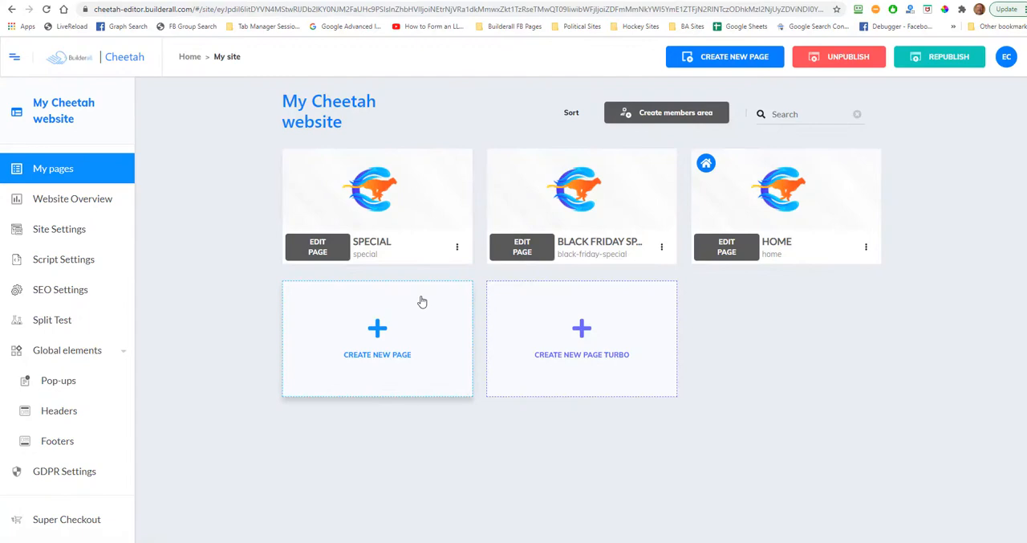
pyautogui.moveTo(891, 510)
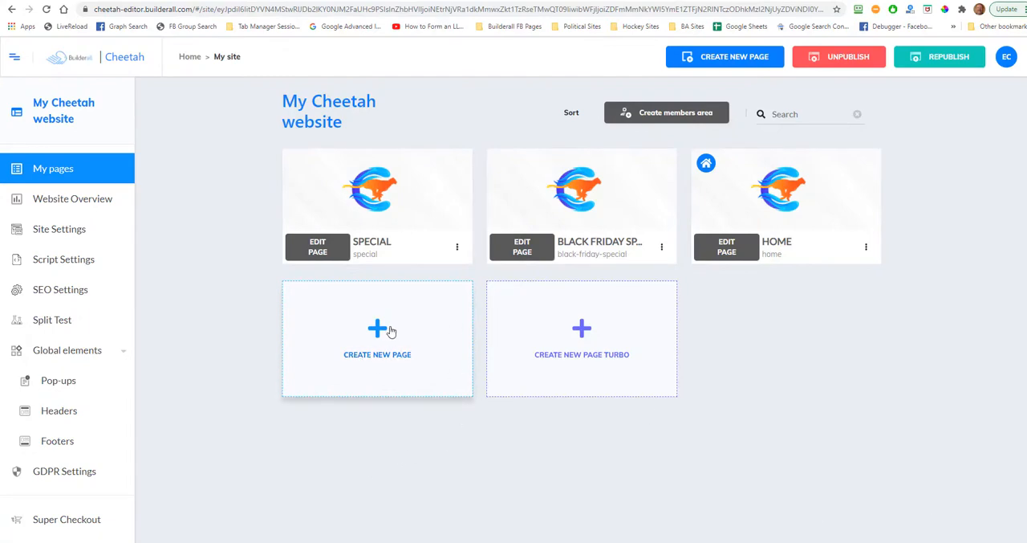
# - Create a new page named 'redirect' and save it
pyautogui.click(377, 337)
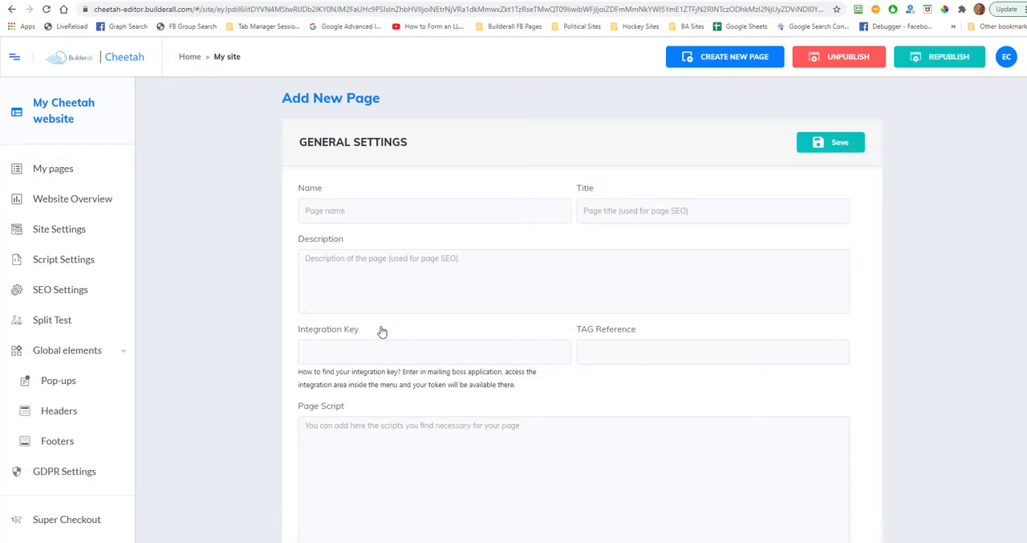
pyautogui.click(434, 210)
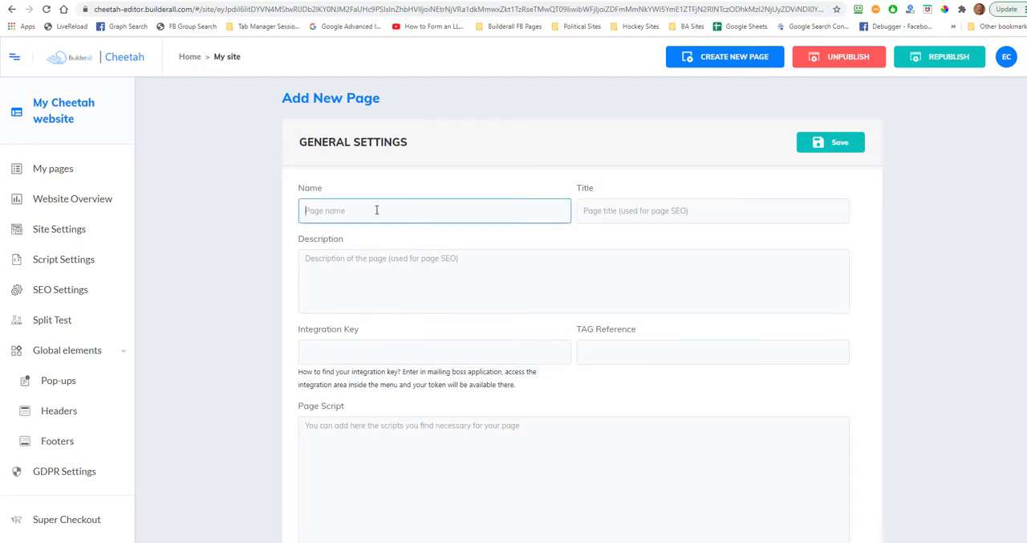
pyautogui.write('redic')
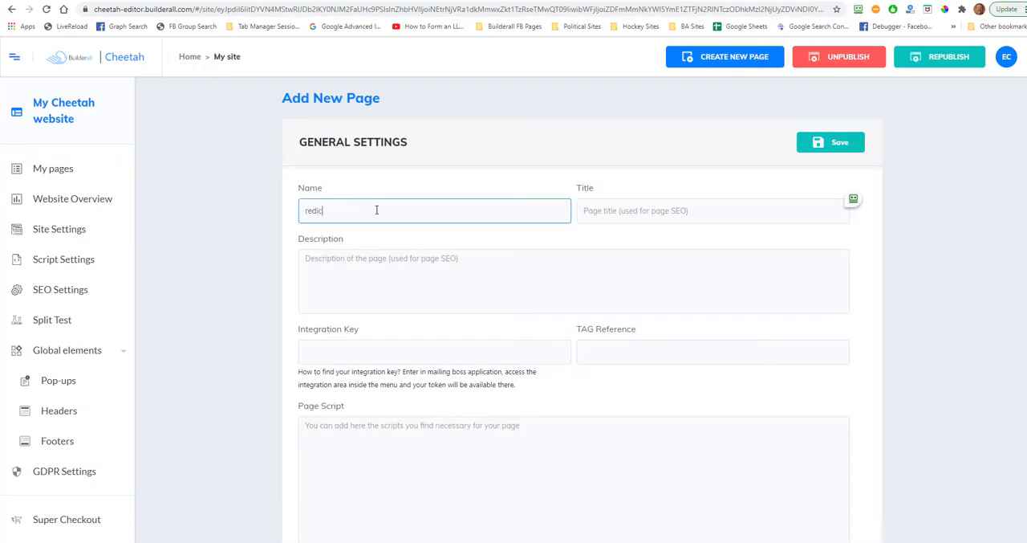
pyautogui.press('Backspace')
pyautogui.write('rect')
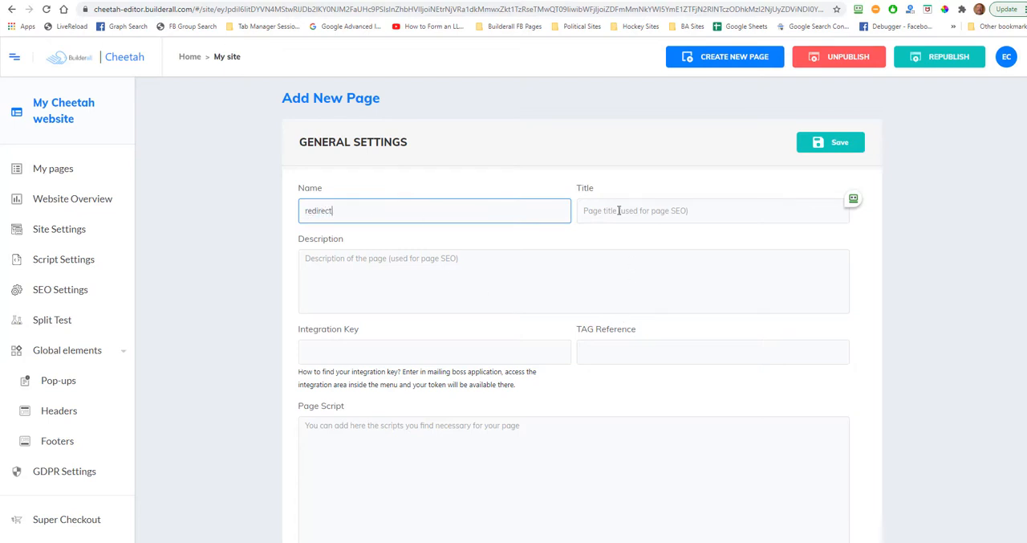
pyautogui.write('rediect')
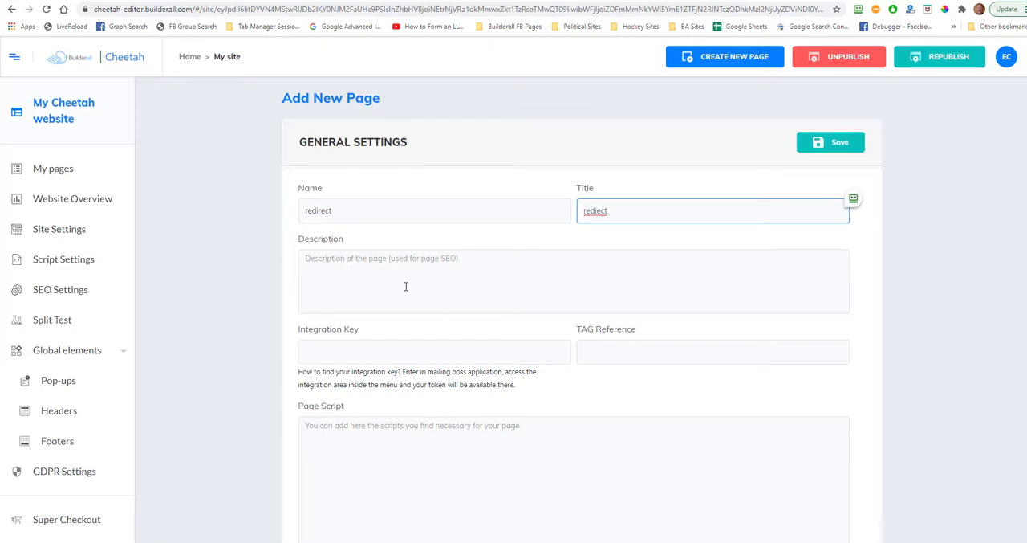
pyautogui.click(831, 142)
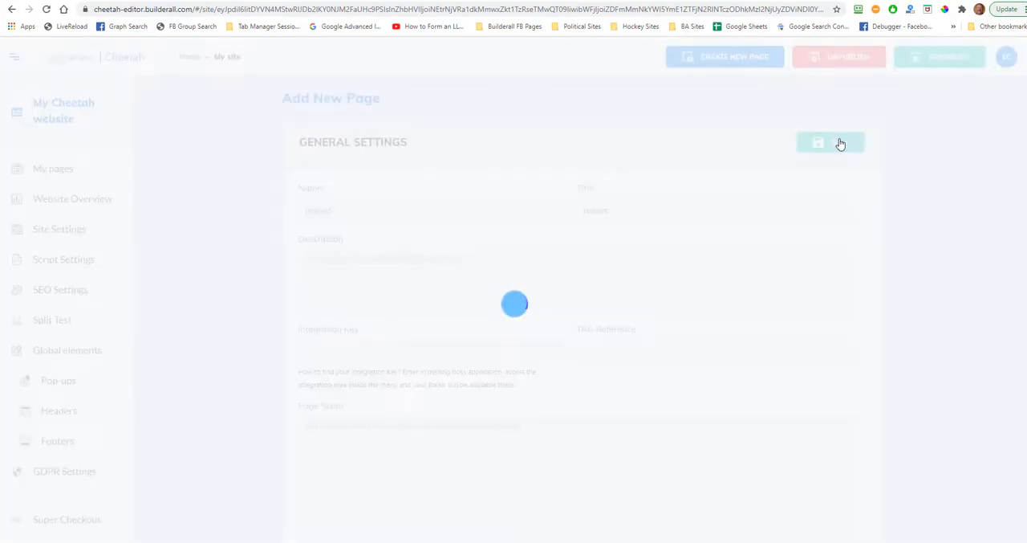
pyautogui.click(818, 142)
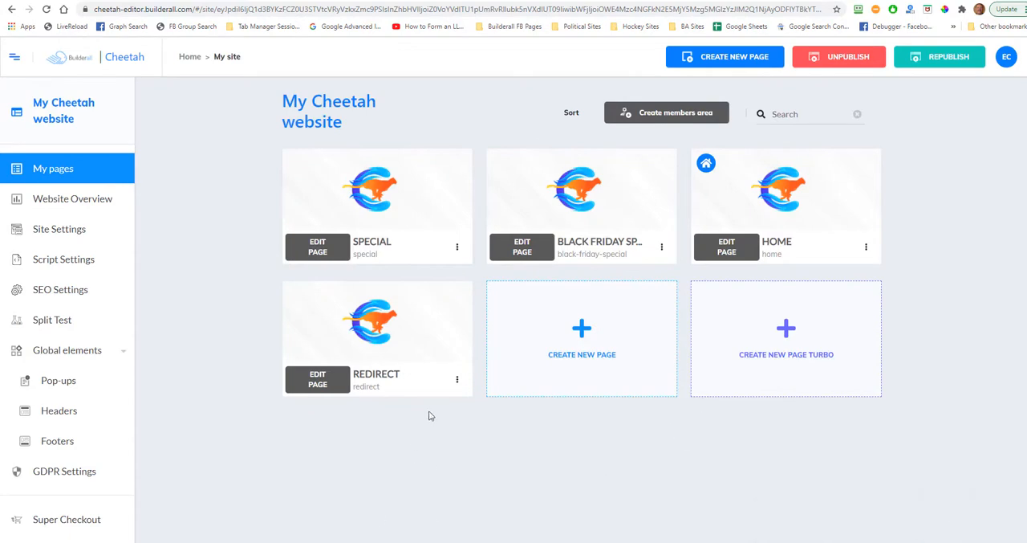
# - Open the redirect page's settings and scroll down to the SEO Settings section
pyautogui.click(458, 379)
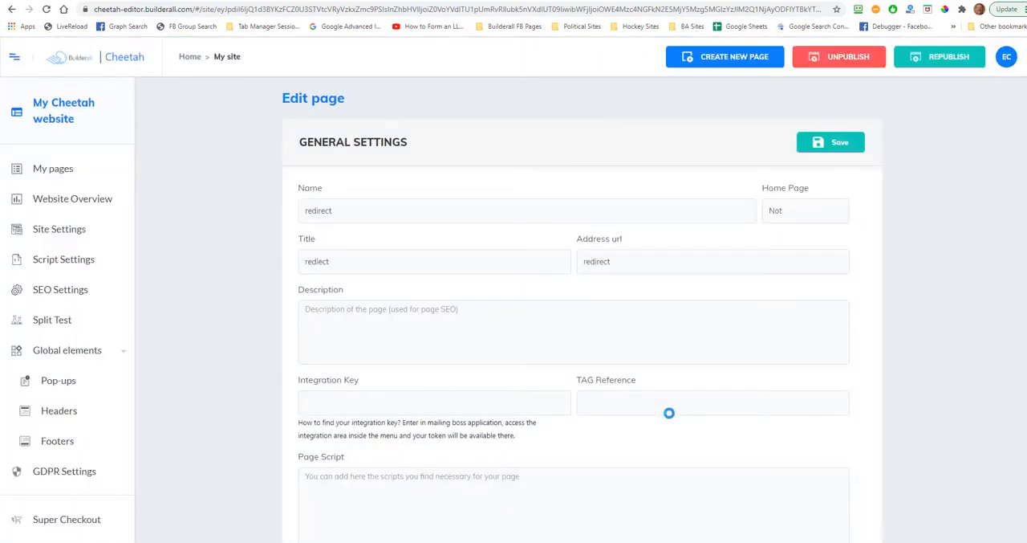
pyautogui.scroll(-3)
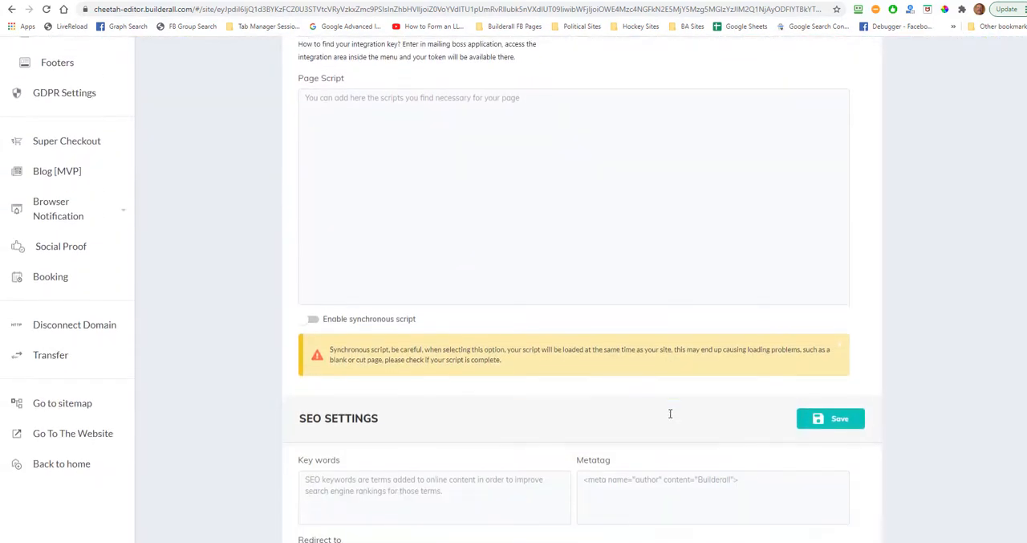
pyautogui.scroll(-3)
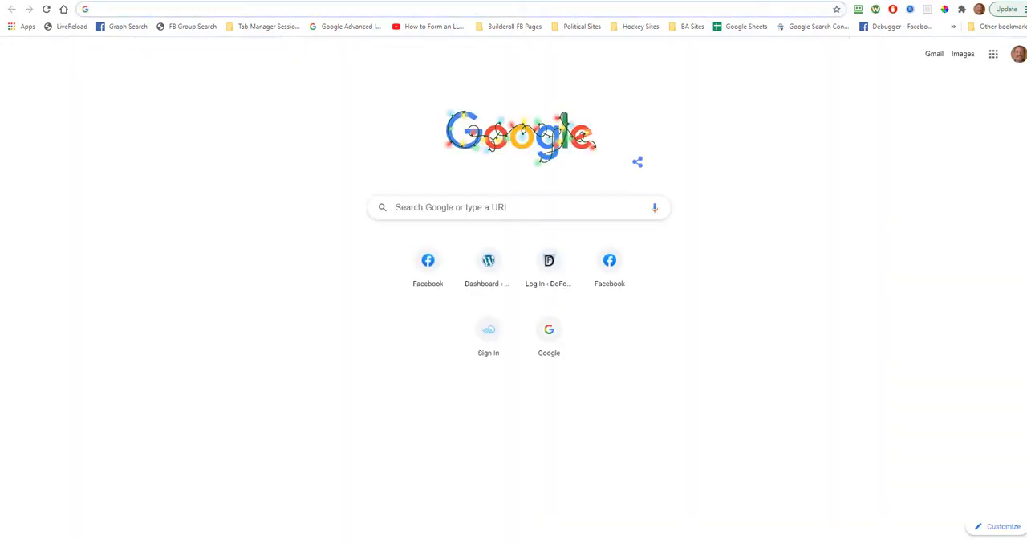
# - Search 'html meta redirect' and open W3C's H76 page at its example code
pyautogui.write('html')
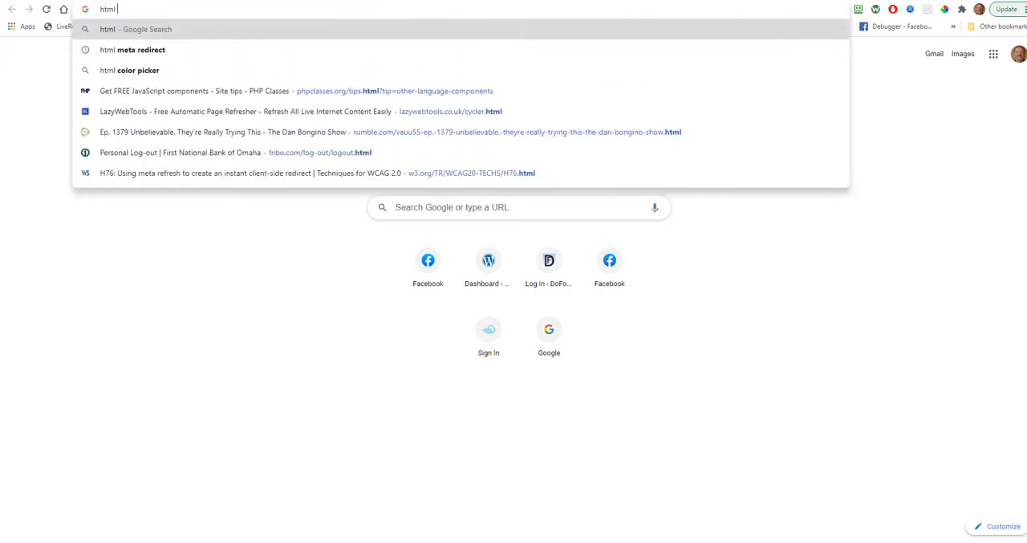
pyautogui.click(133, 49)
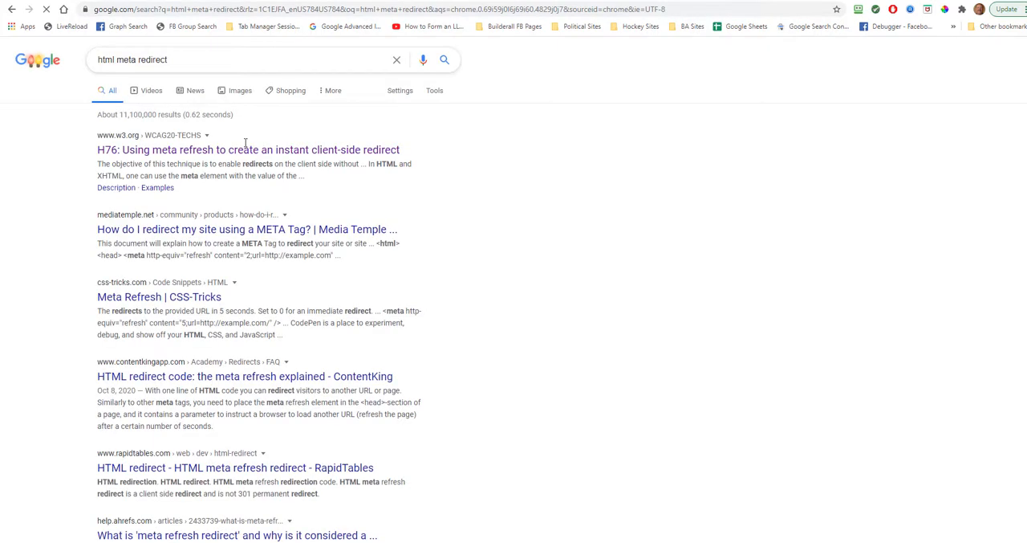
pyautogui.click(247, 149)
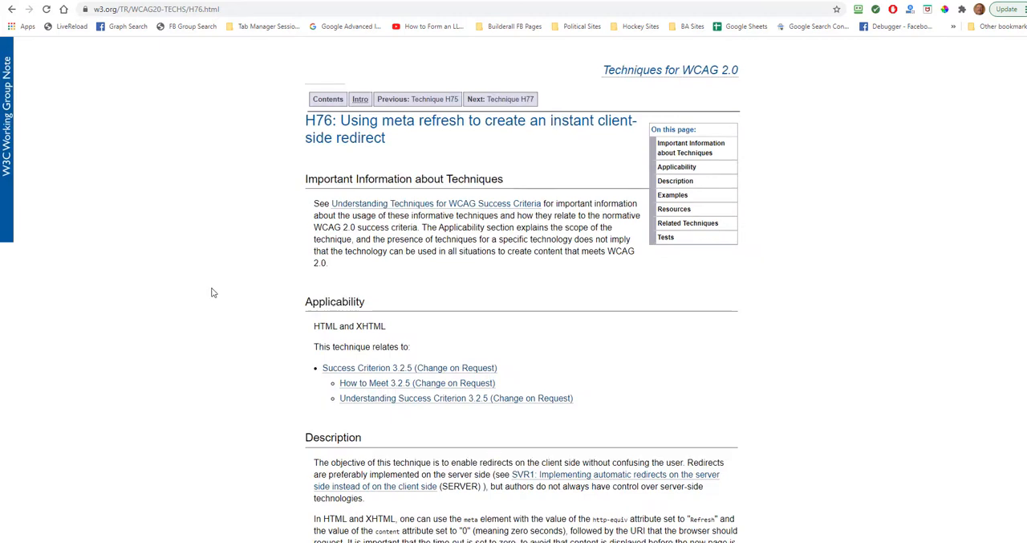
pyautogui.scroll(-3)
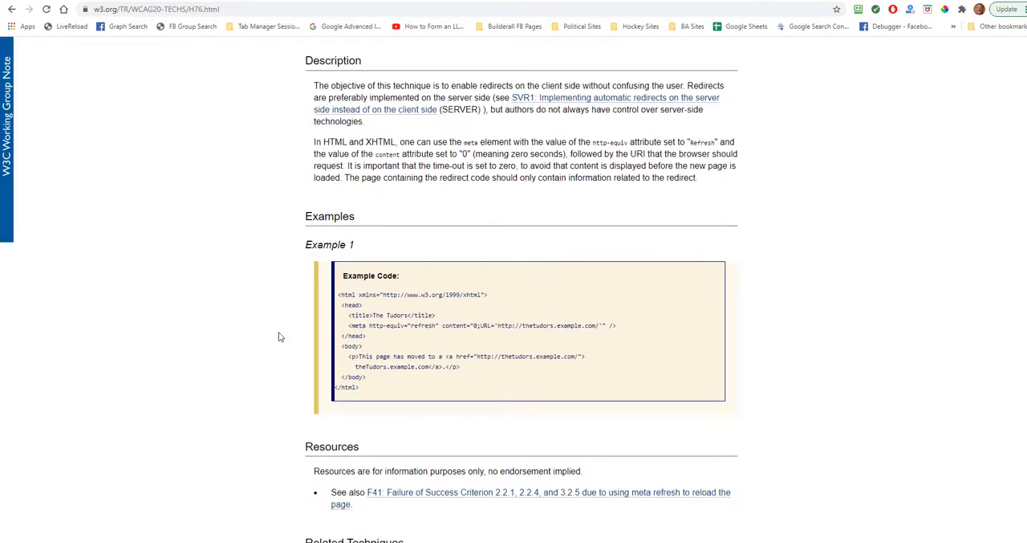
pyautogui.moveTo(368, 327)
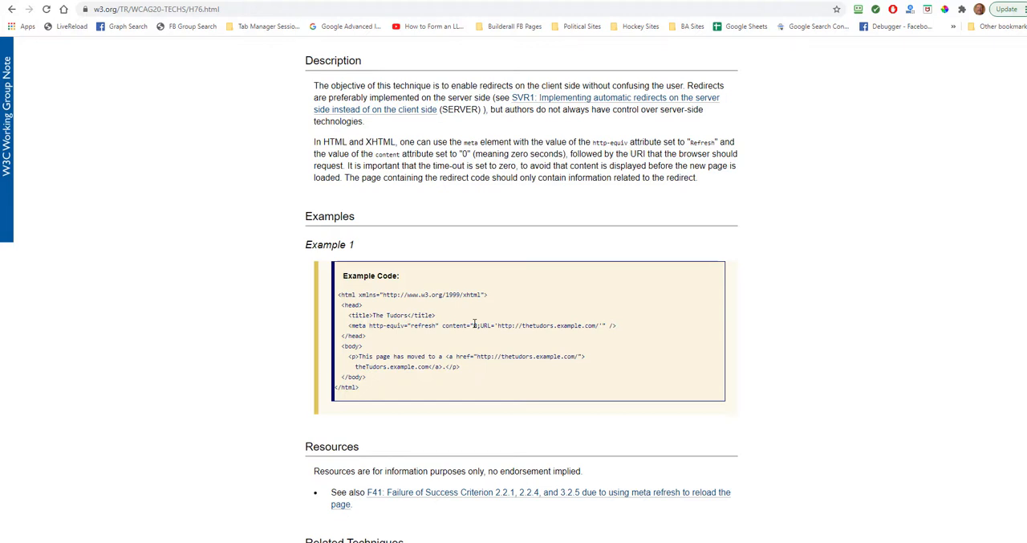
pyautogui.moveTo(477, 339)
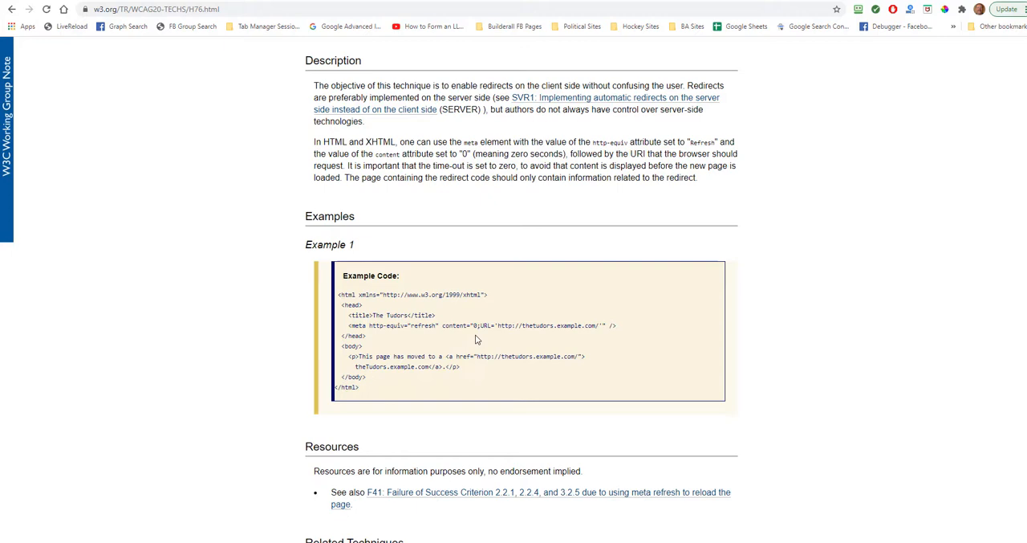
pyautogui.moveTo(516, 335)
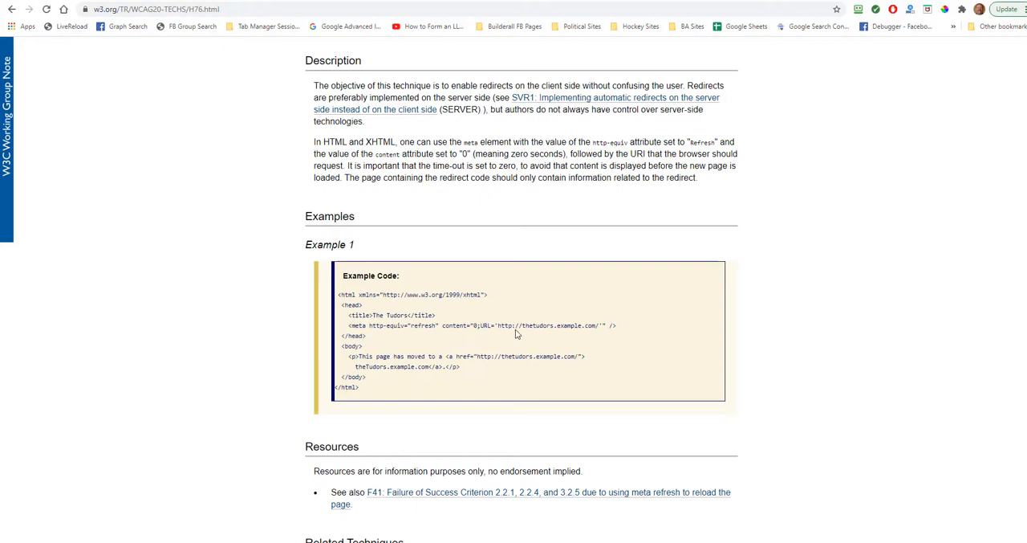
pyautogui.moveTo(642, 331)
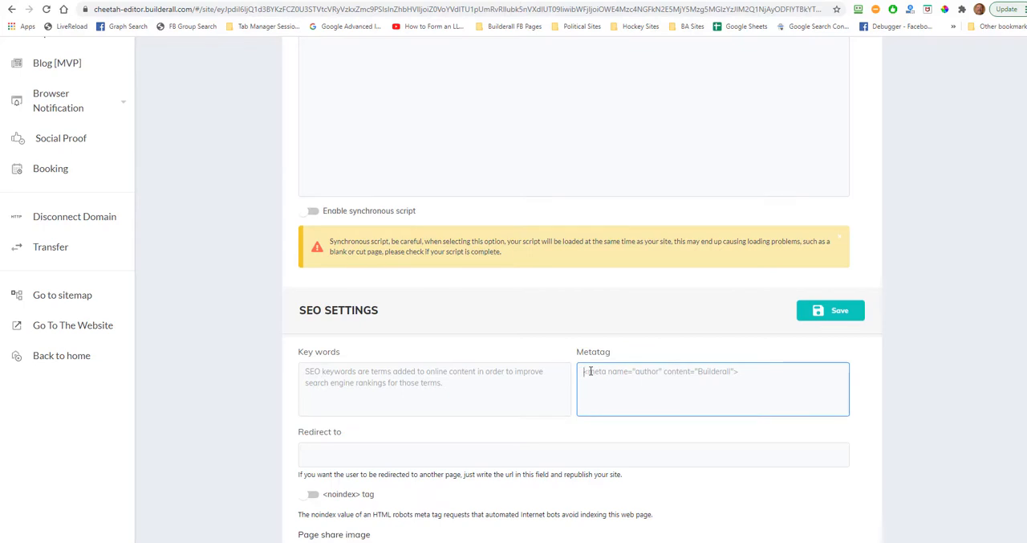
# - Paste a meta refresh tag redirecting to google.com after 5 seconds and save
pyautogui.write('<meta http-equiv="refresh" content="0;URL=\'http://thetudors.example.com/\'" />')
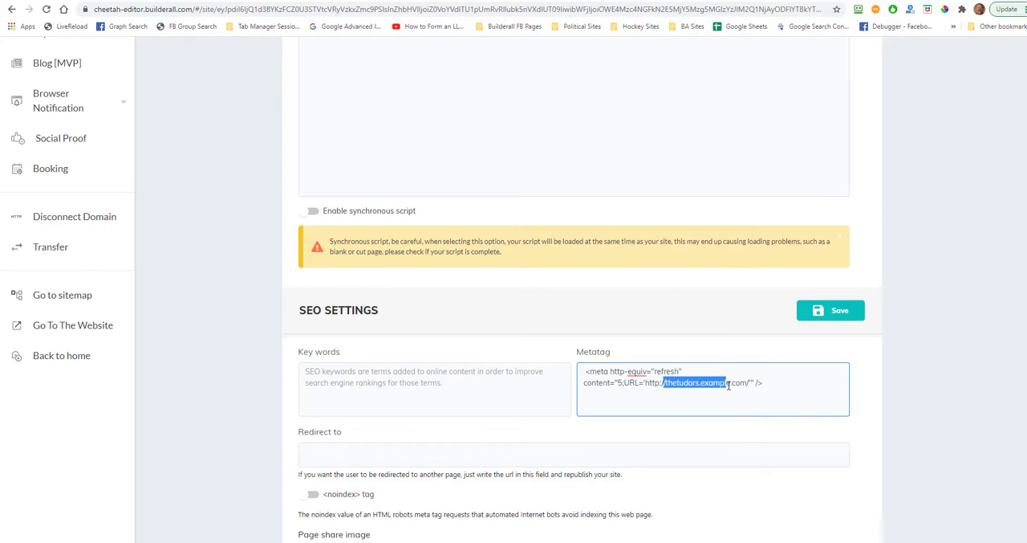
pyautogui.write('g')
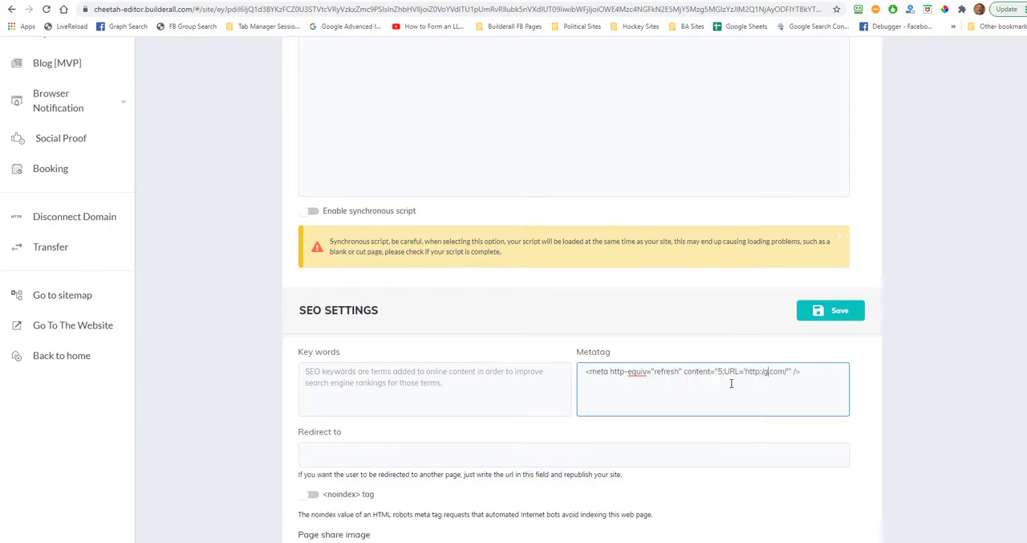
pyautogui.write('oogle')
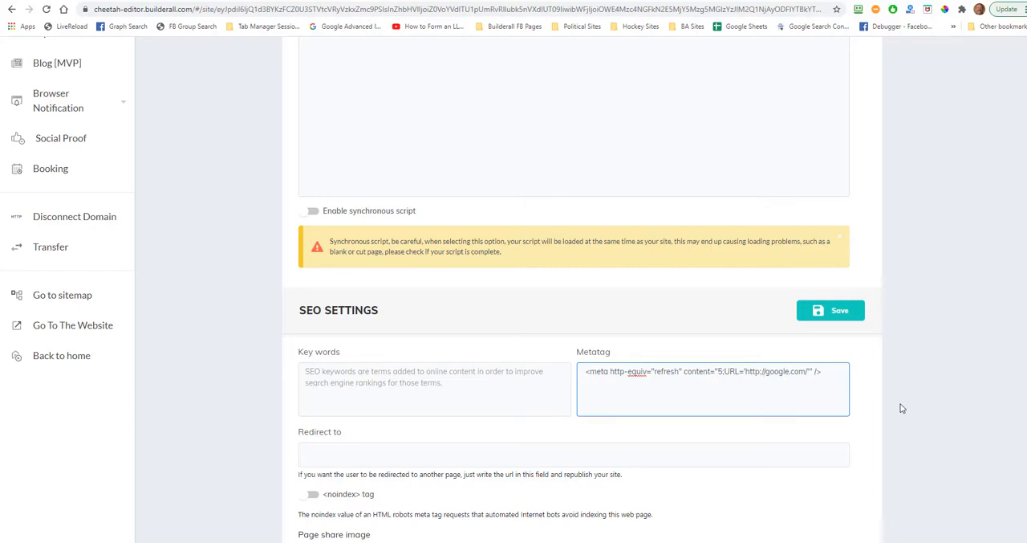
pyautogui.click(829, 310)
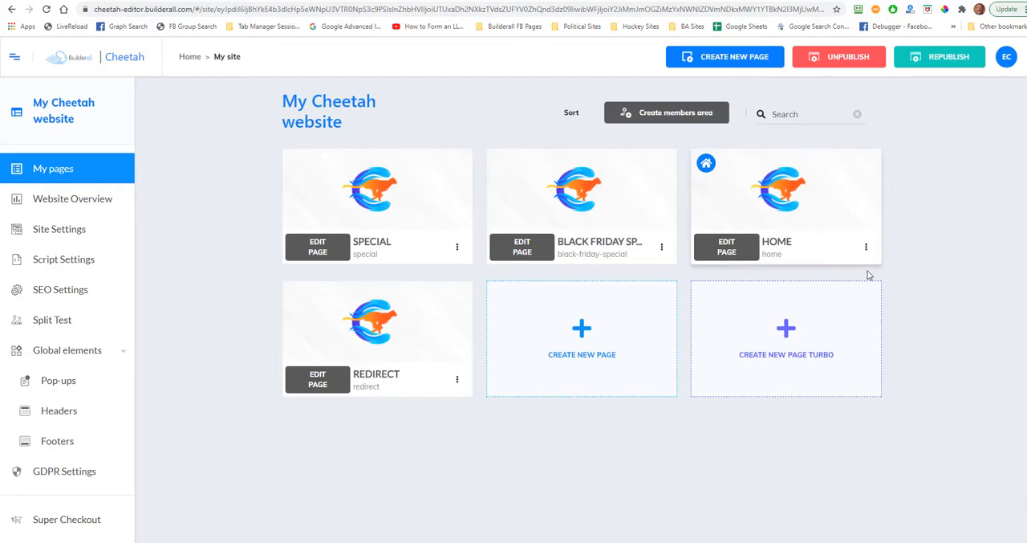
pyautogui.moveTo(793, 263)
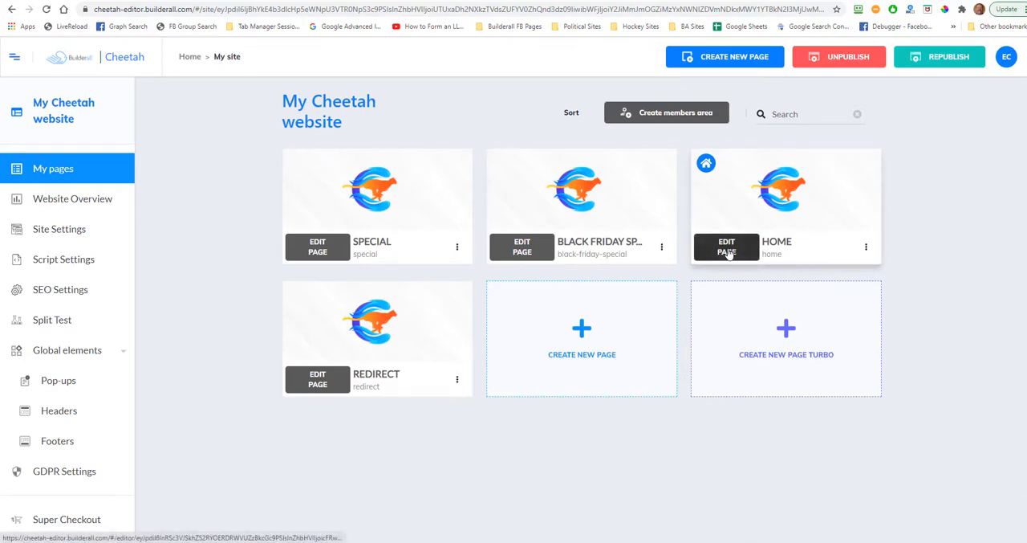
# - Open the HOME page in the editor
pyautogui.click(727, 247)
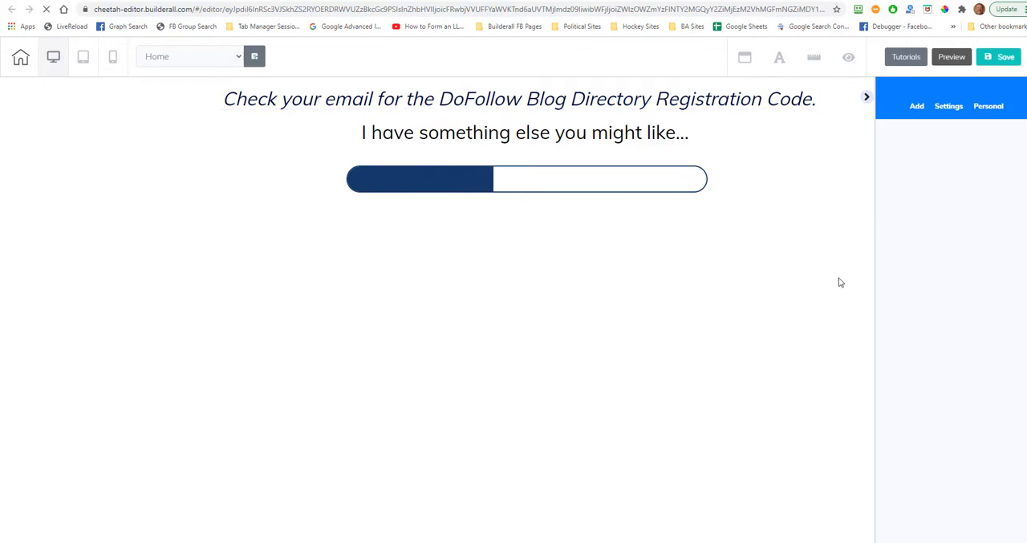
pyautogui.click(525, 133)
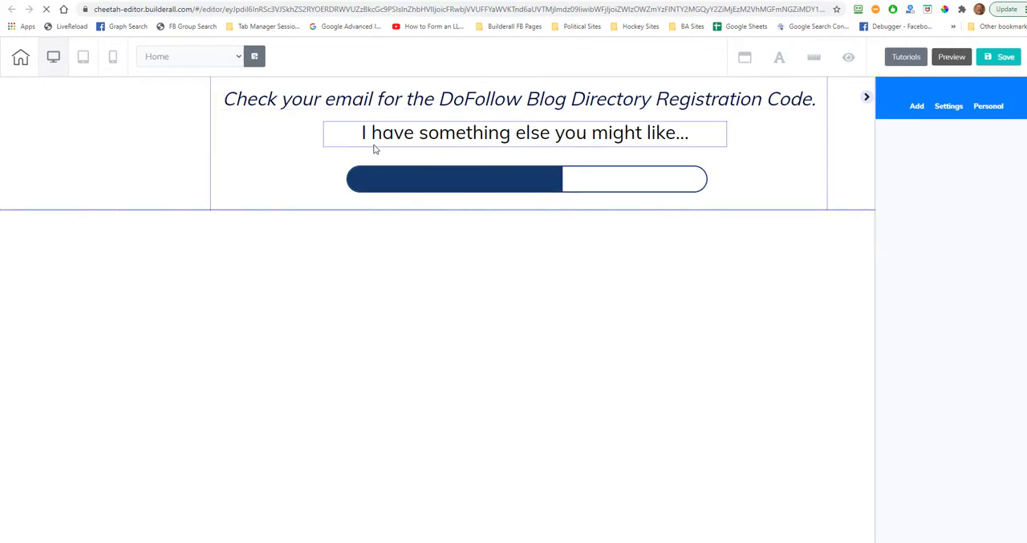
pyautogui.click(177, 203)
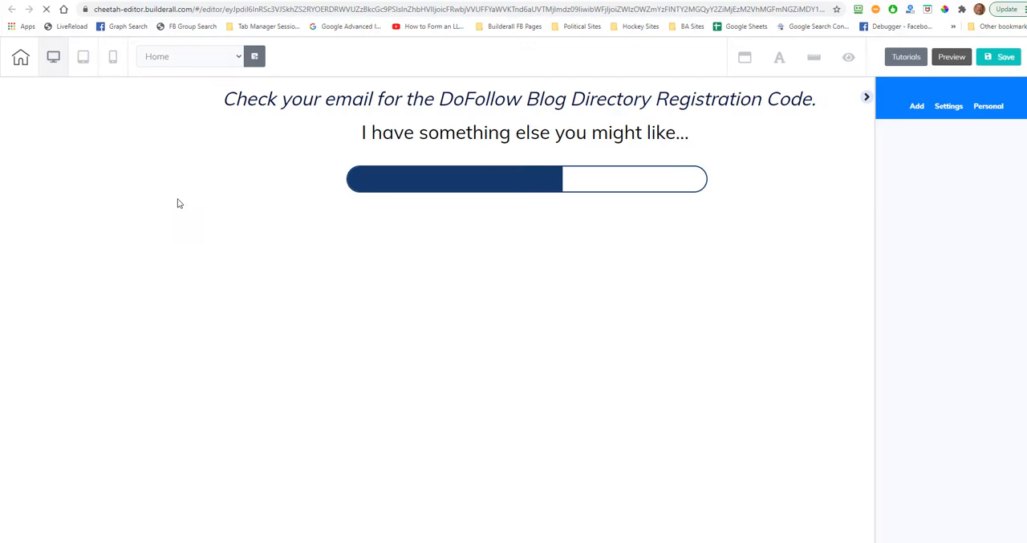
pyautogui.moveTo(238, 60)
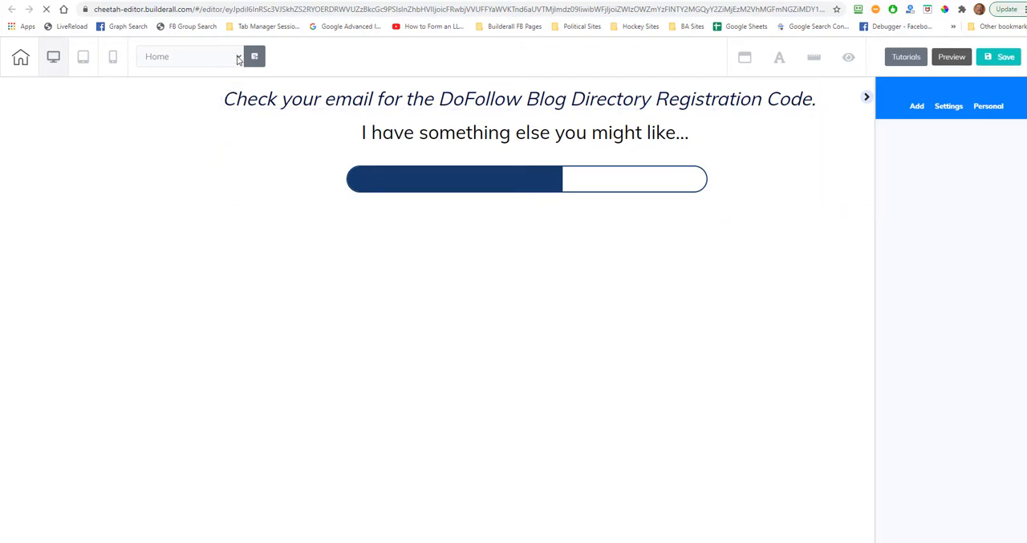
# - Switch the editor to the redirect page, then return to the page list
pyautogui.click(190, 57)
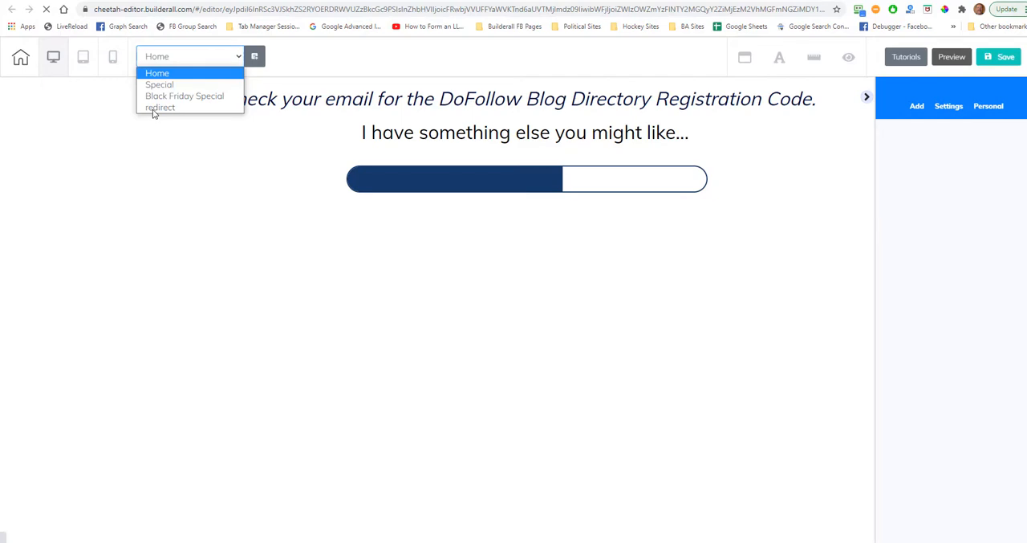
pyautogui.click(160, 107)
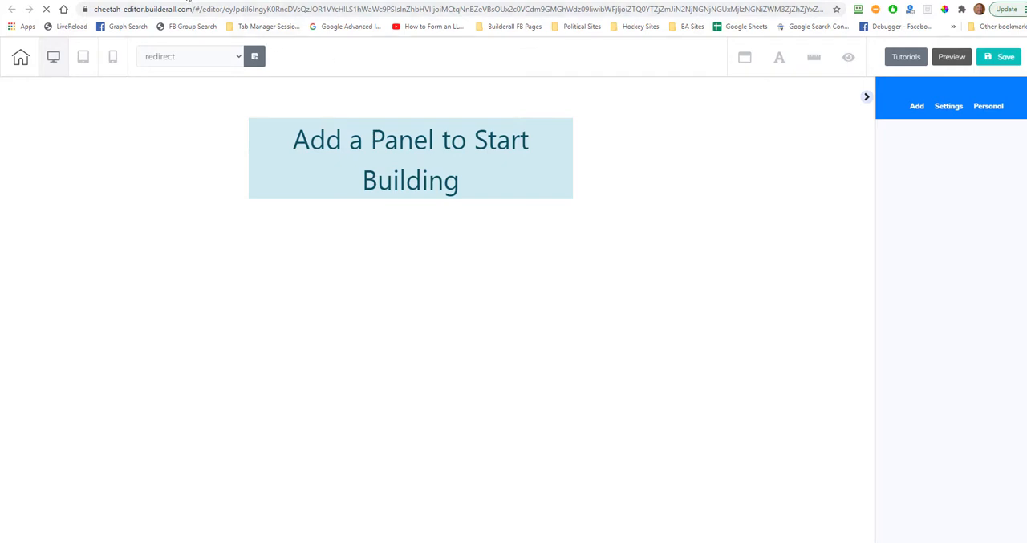
pyautogui.click(21, 57)
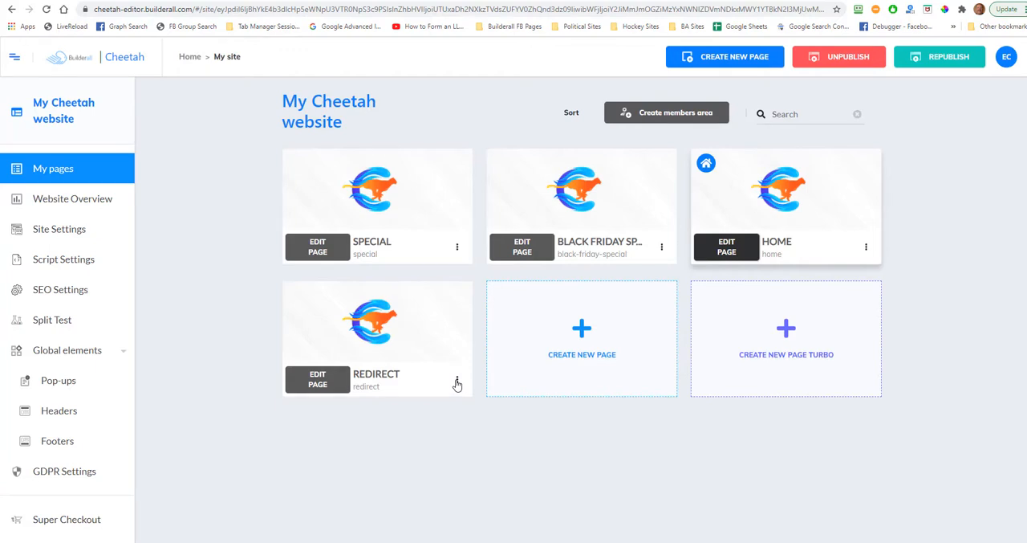
pyautogui.click(457, 379)
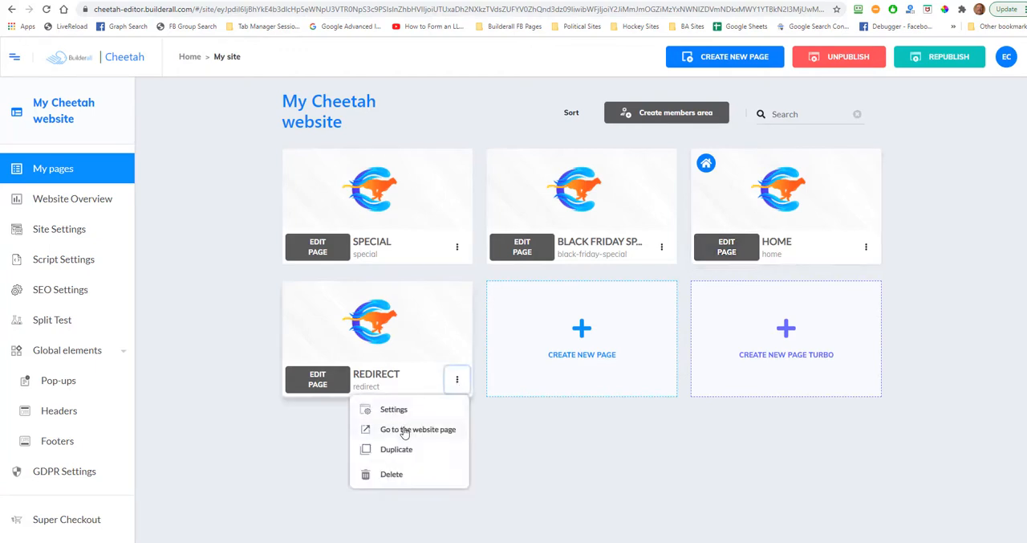
pyautogui.click(418, 428)
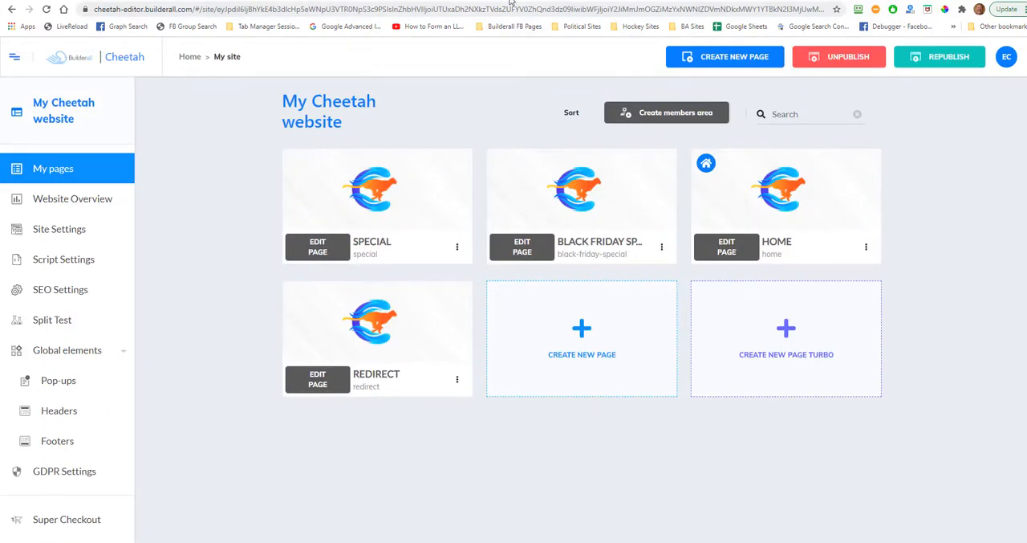
pyautogui.click(317, 379)
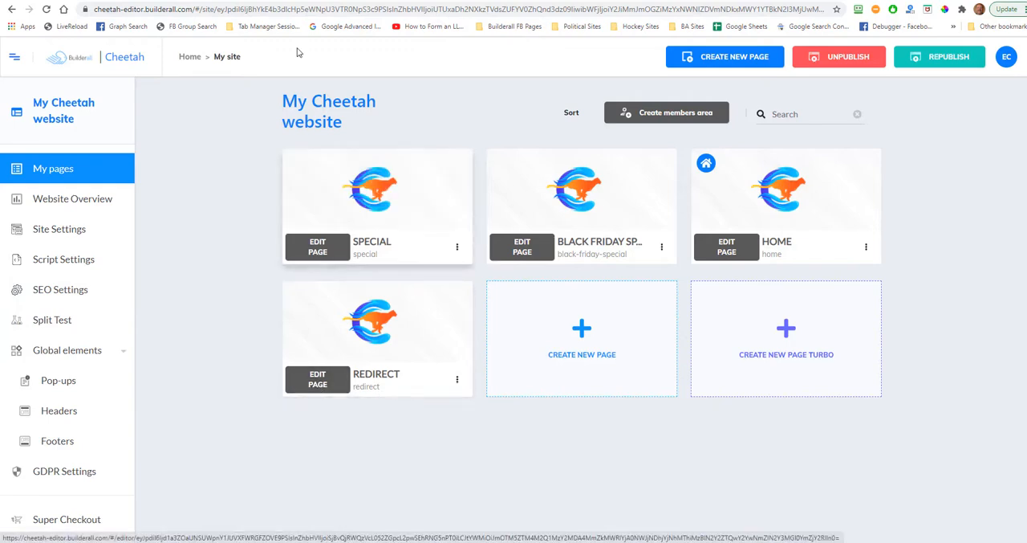
# - Open the redirect page in the editor and add a blank panel
pyautogui.click(317, 379)
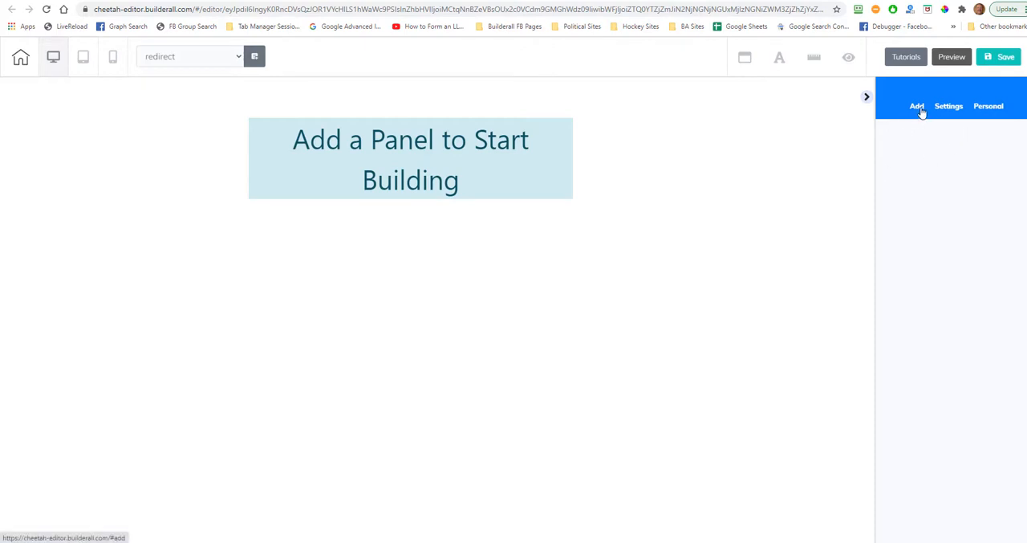
pyautogui.click(916, 105)
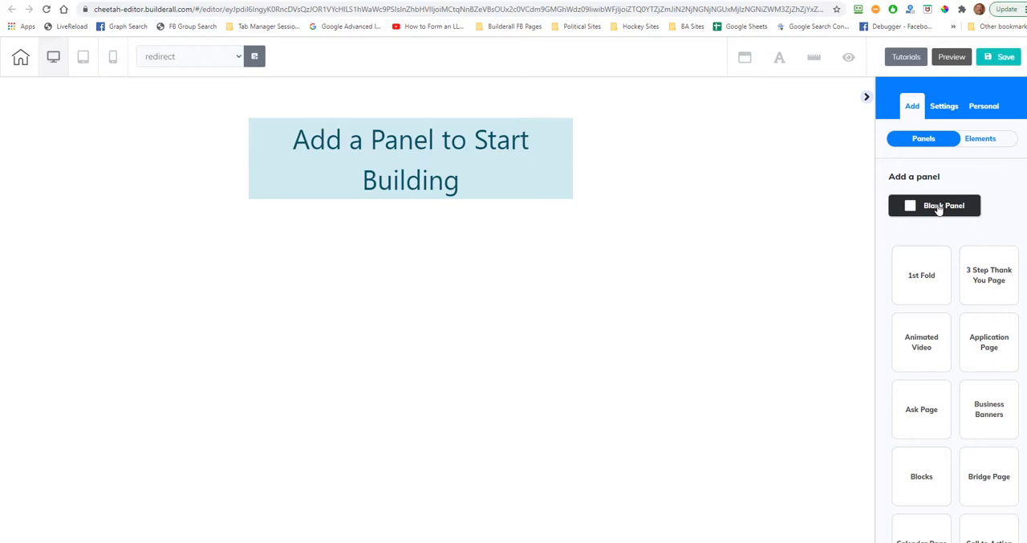
pyautogui.click(935, 205)
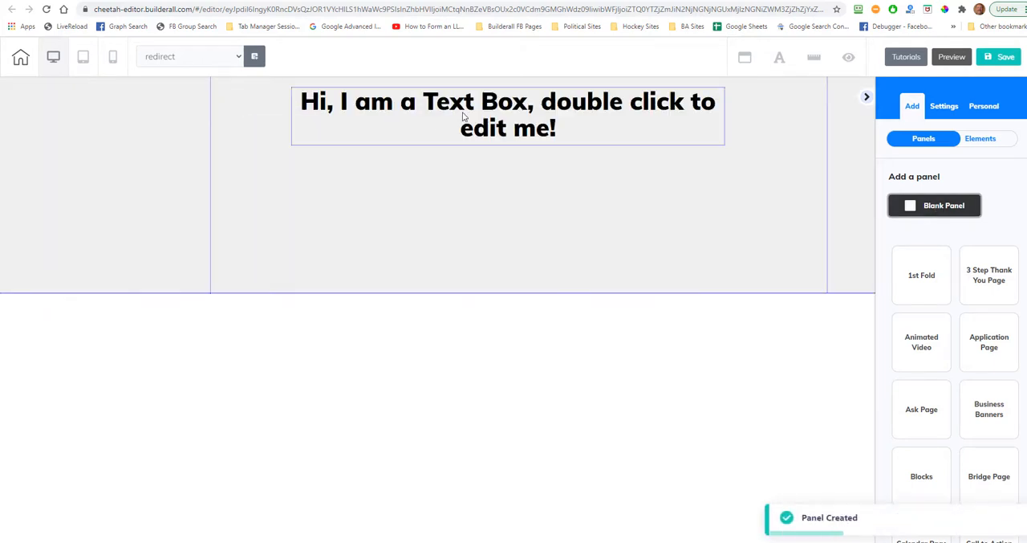
pyautogui.moveTo(482, 142)
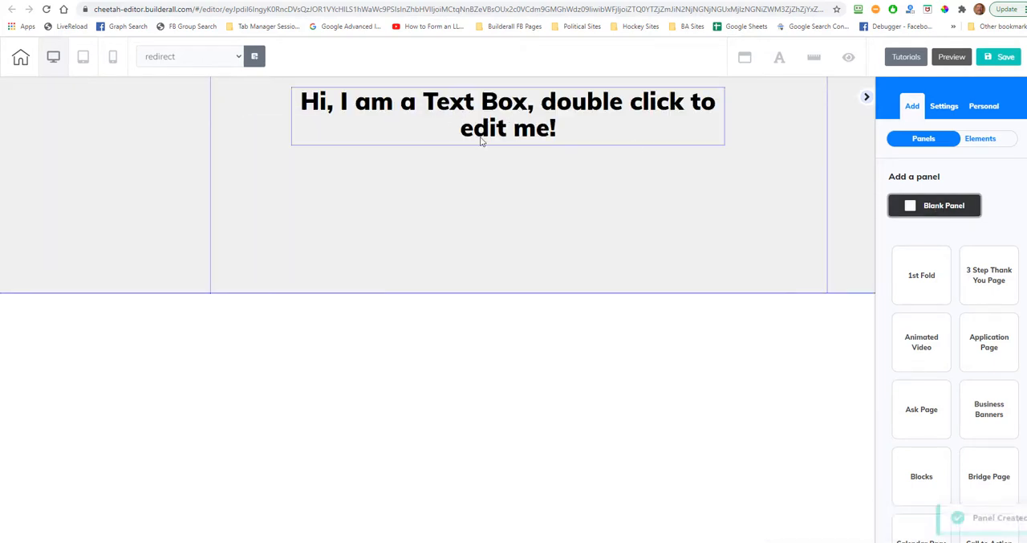
pyautogui.click(508, 117)
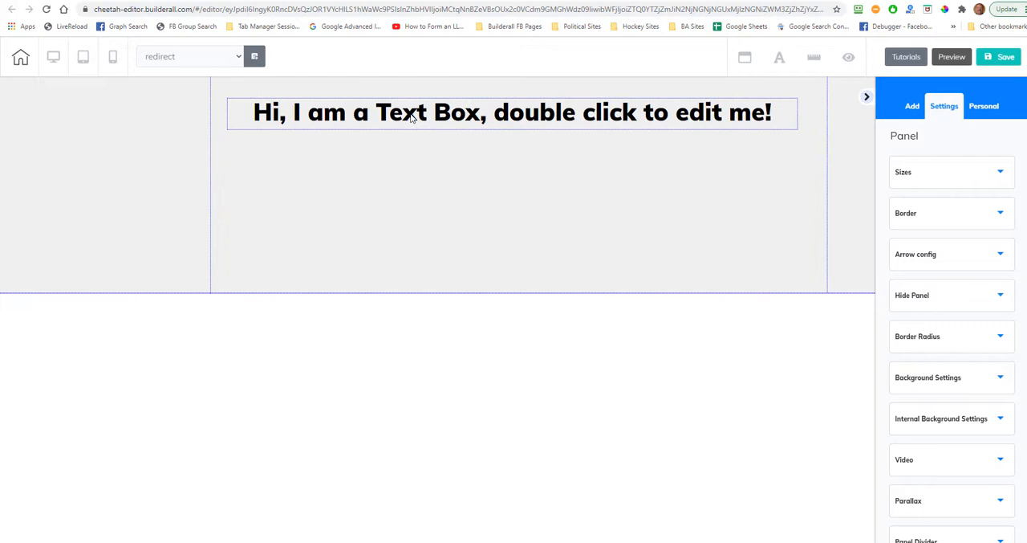
# - Replace the placeholder text with the check-your-email, subscribe-link and spam message
pyautogui.click(512, 112)
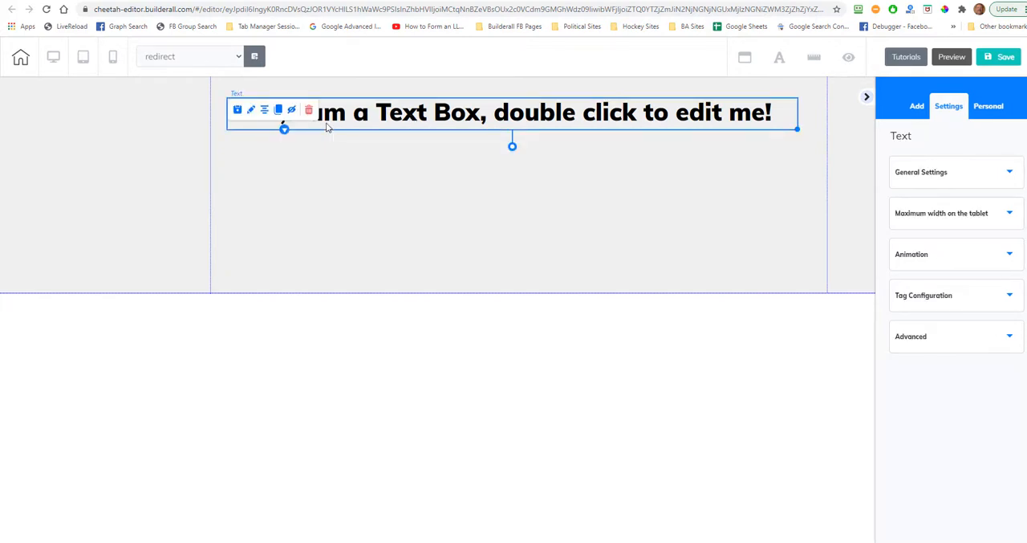
pyautogui.doubleClick(513, 112)
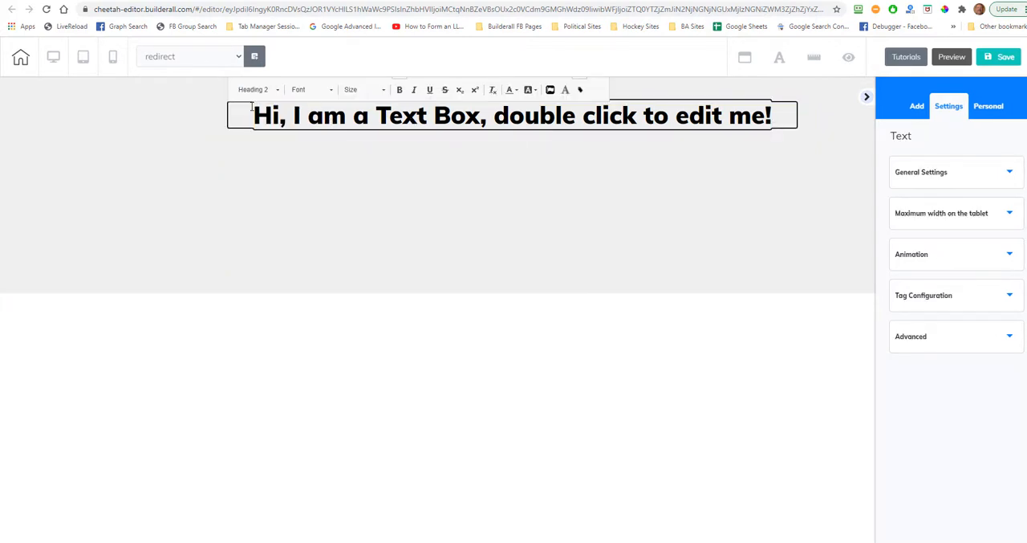
pyautogui.tripleClick(513, 115)
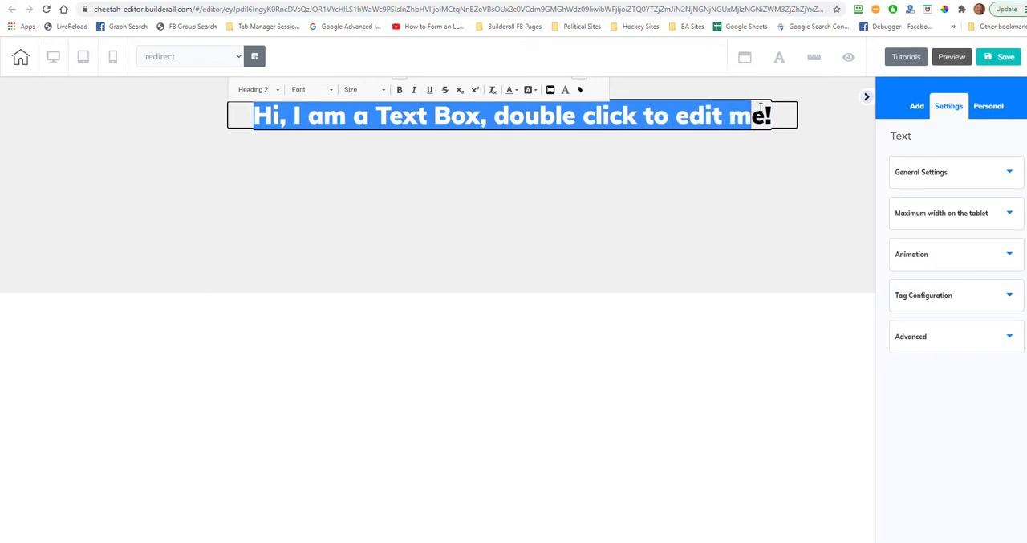
pyautogui.write('Please check your email f!')
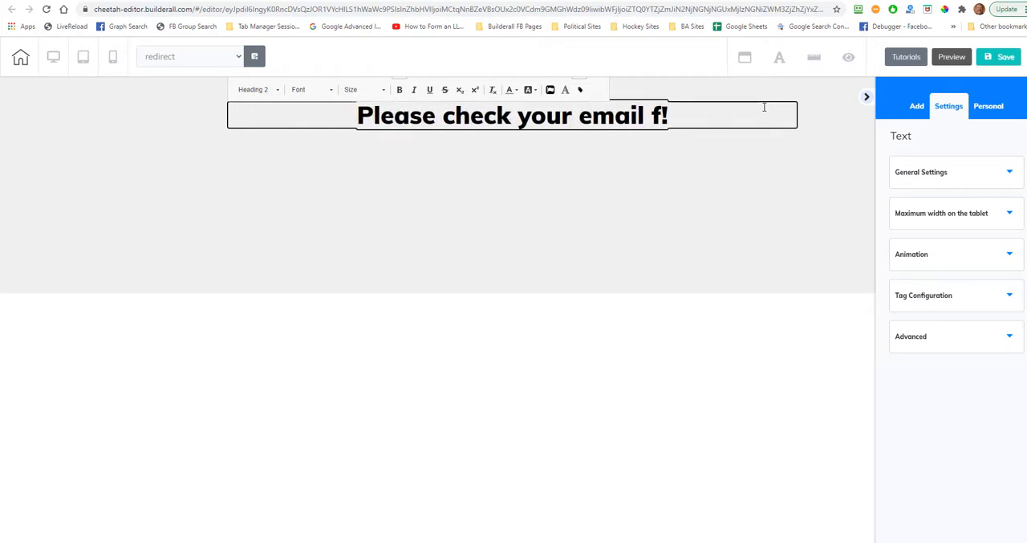
pyautogui.write('and')
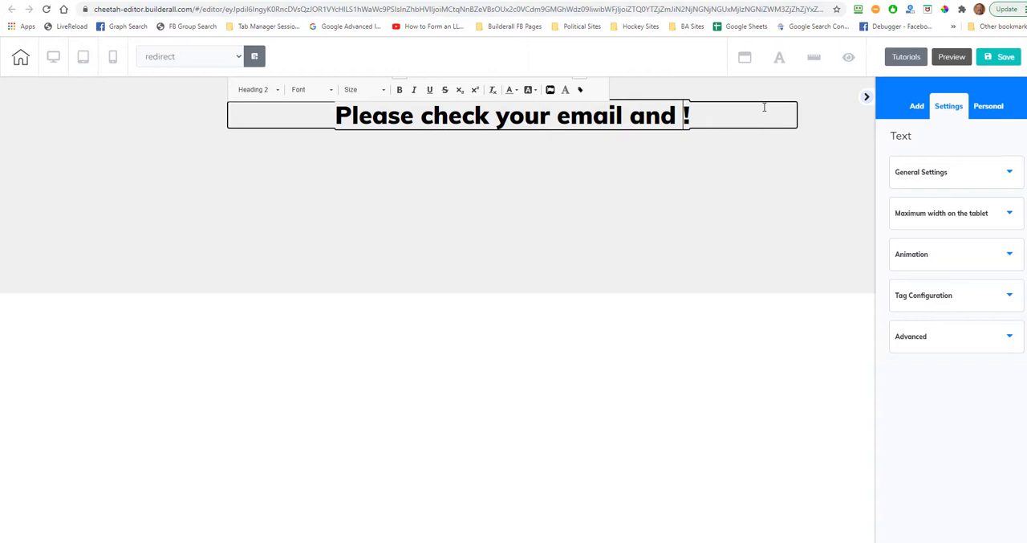
pyautogui.write('click')
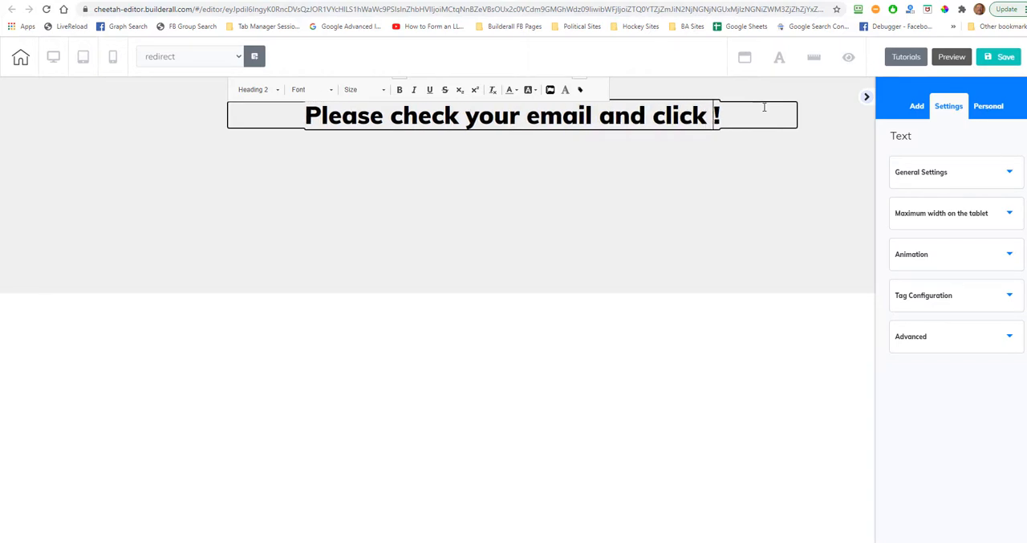
pyautogui.write('on the subscribe link')
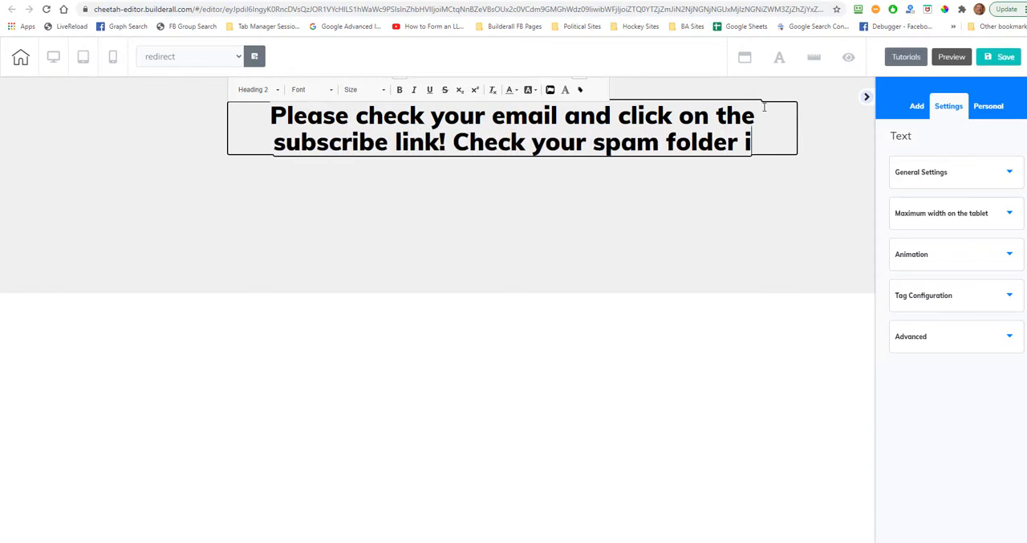
pyautogui.write("f you don't see the email.")
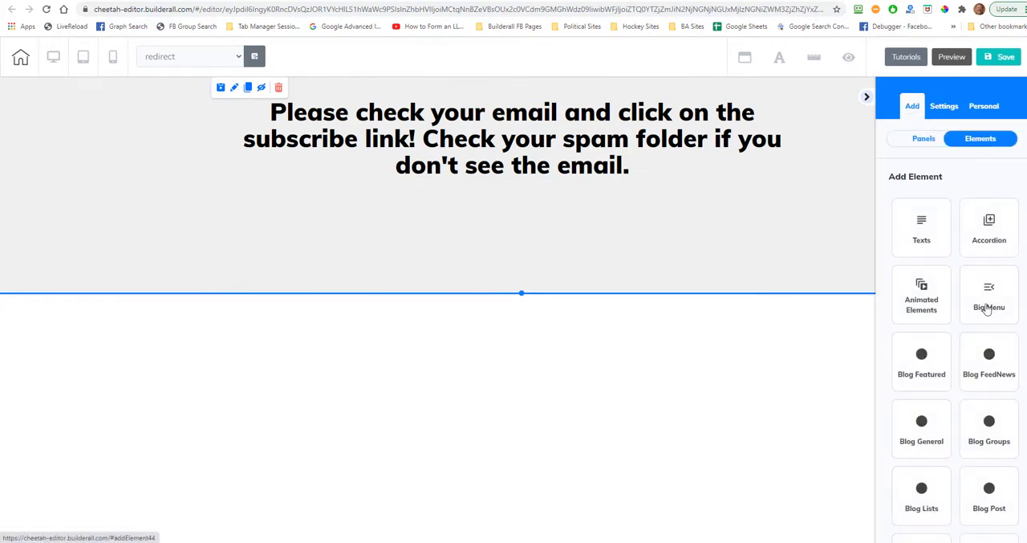
# - Insert an animated progress bar below the message and set its bar colour to red
pyautogui.click(921, 295)
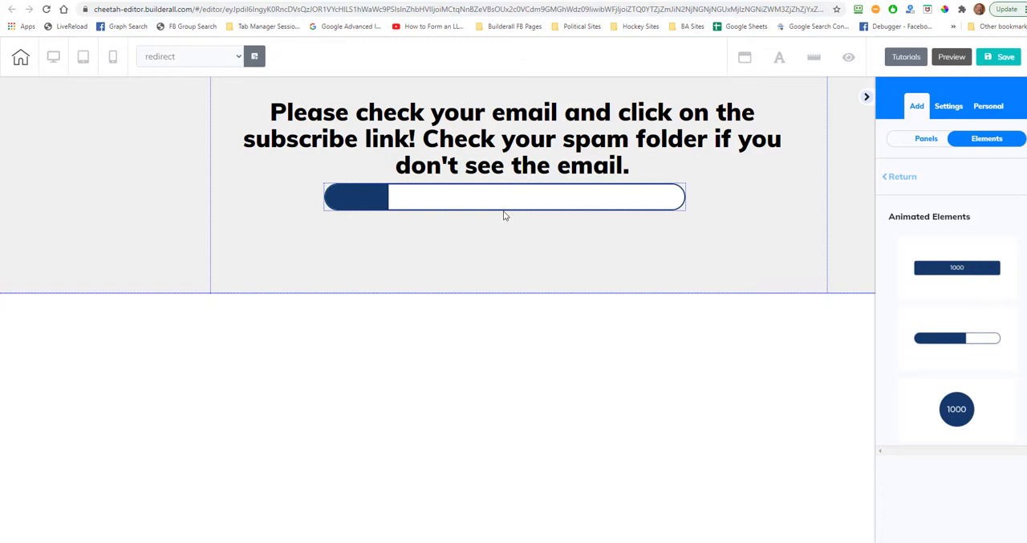
pyautogui.click(949, 105)
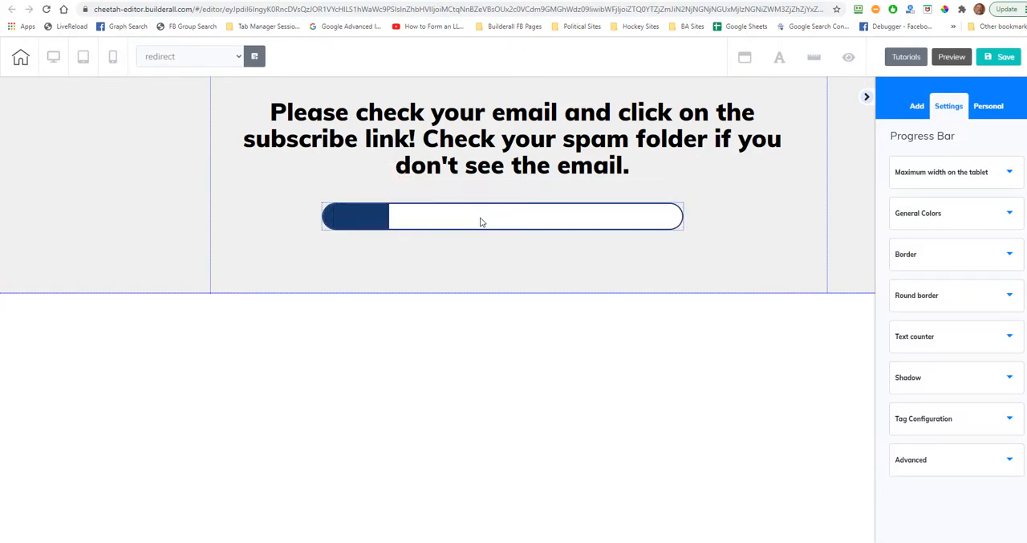
pyautogui.click(502, 216)
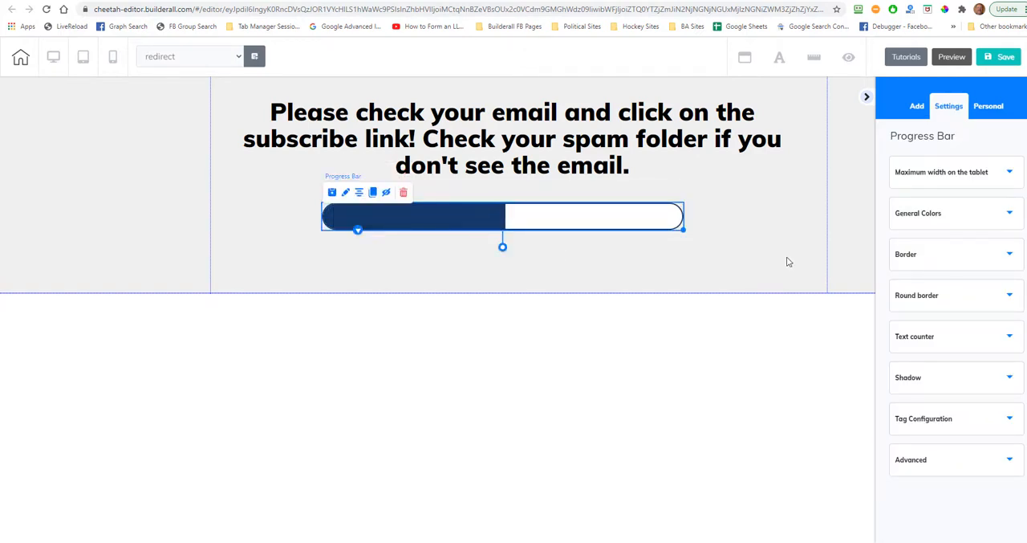
pyautogui.click(918, 212)
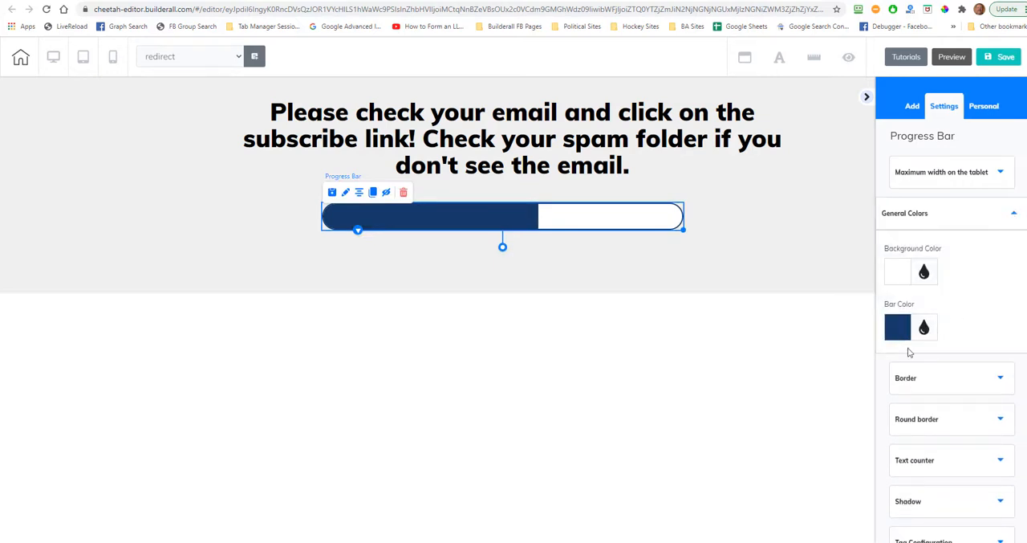
pyautogui.click(897, 327)
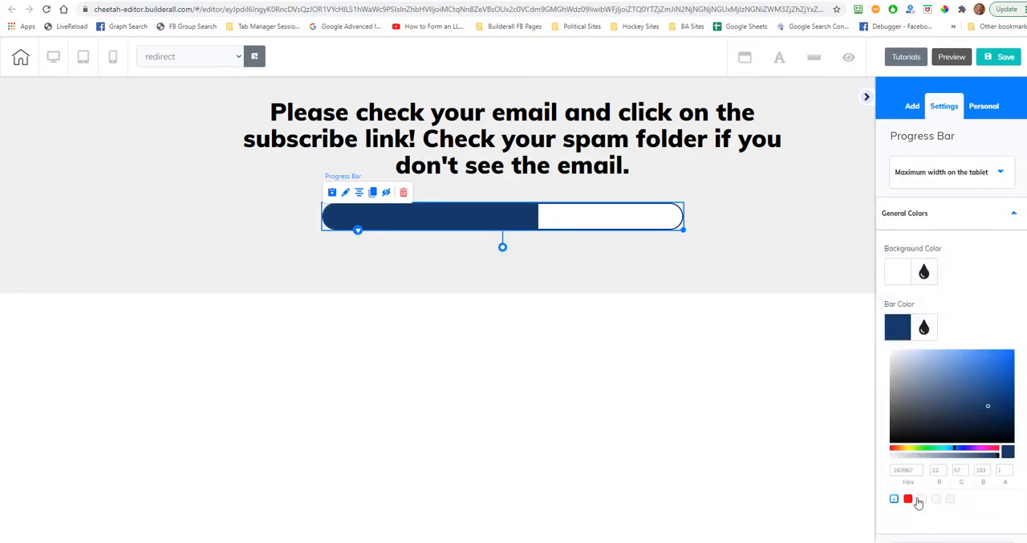
pyautogui.click(908, 497)
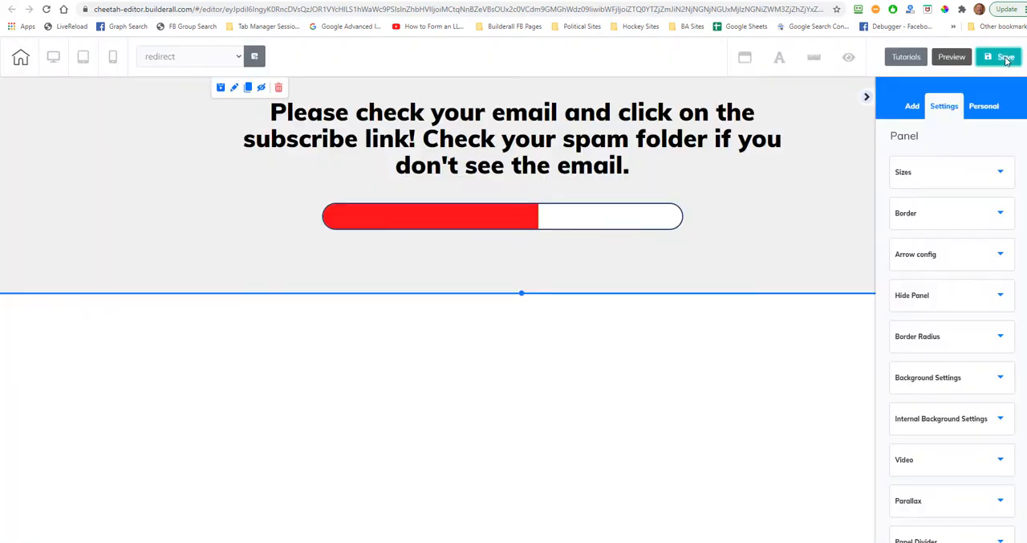
# - Save and publish the redirect page, then close the It's Done! dialog
pyautogui.click(999, 57)
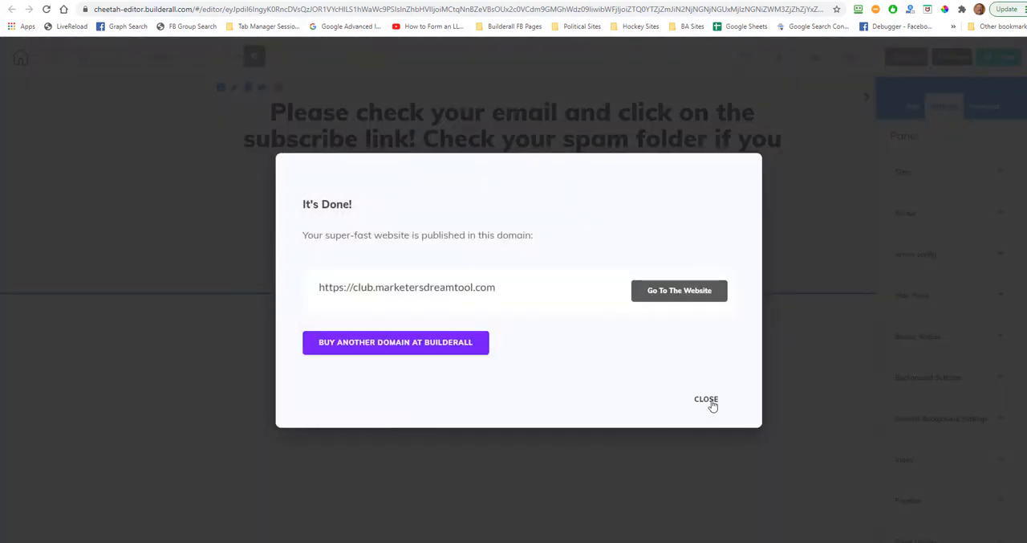
pyautogui.click(707, 399)
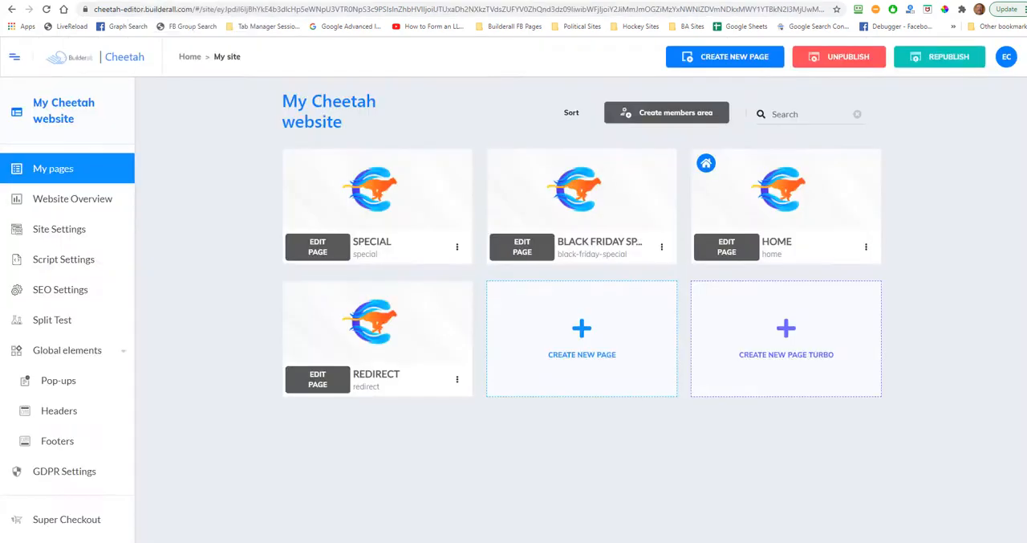
pyautogui.moveTo(269, 480)
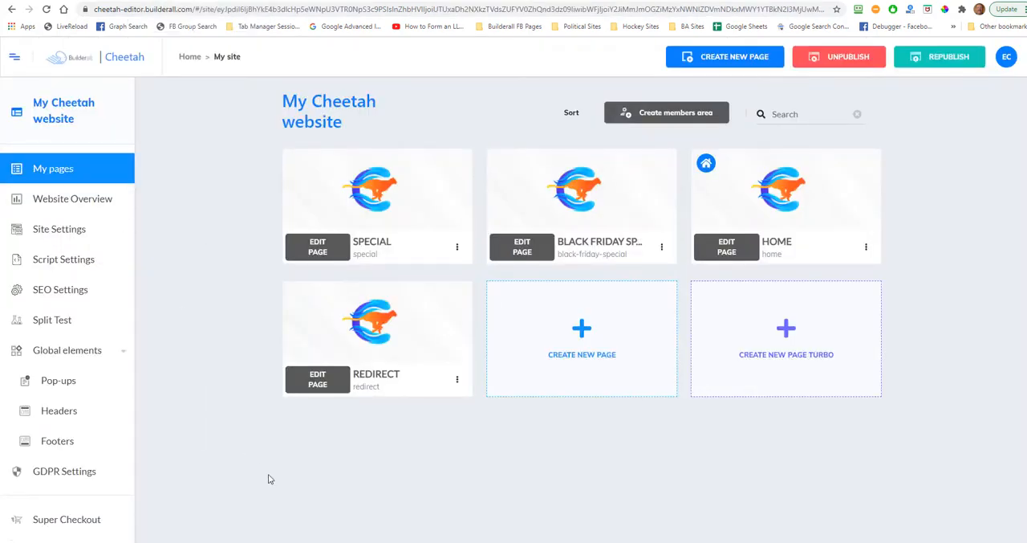
pyautogui.moveTo(405, 447)
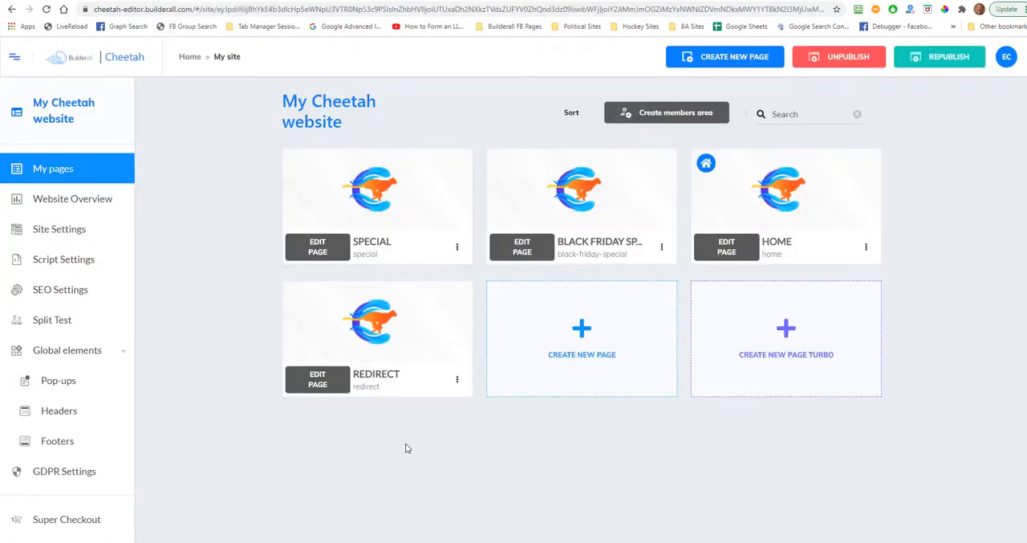
pyautogui.moveTo(457, 379)
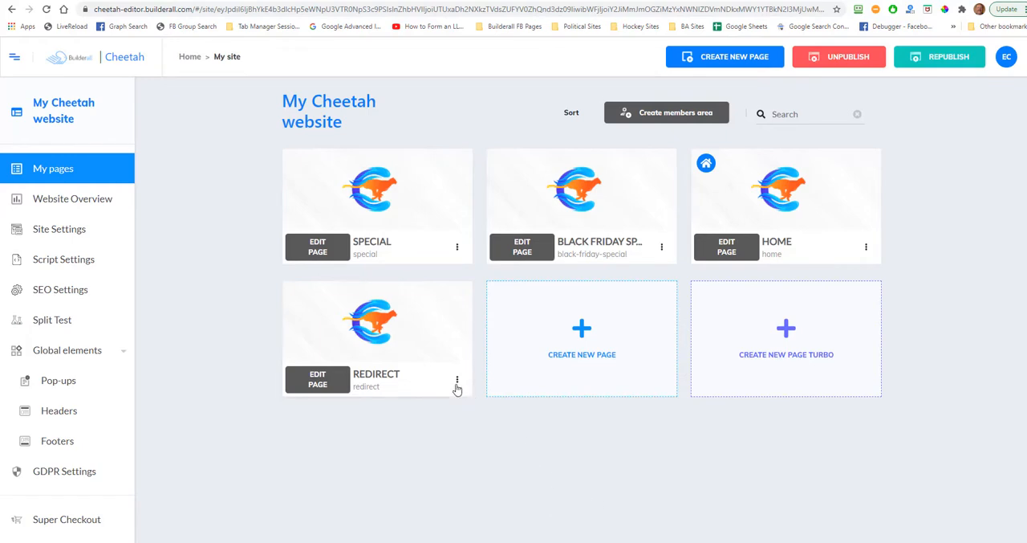
# - Visit the live redirect page twice to confirm it reaches google.com, then reopen the editor
pyautogui.click(457, 379)
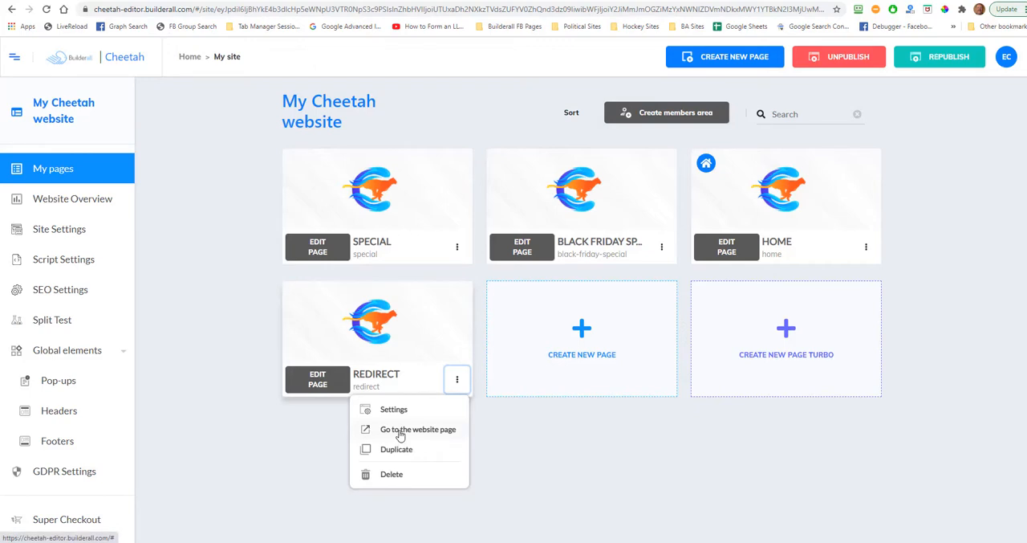
pyautogui.click(418, 429)
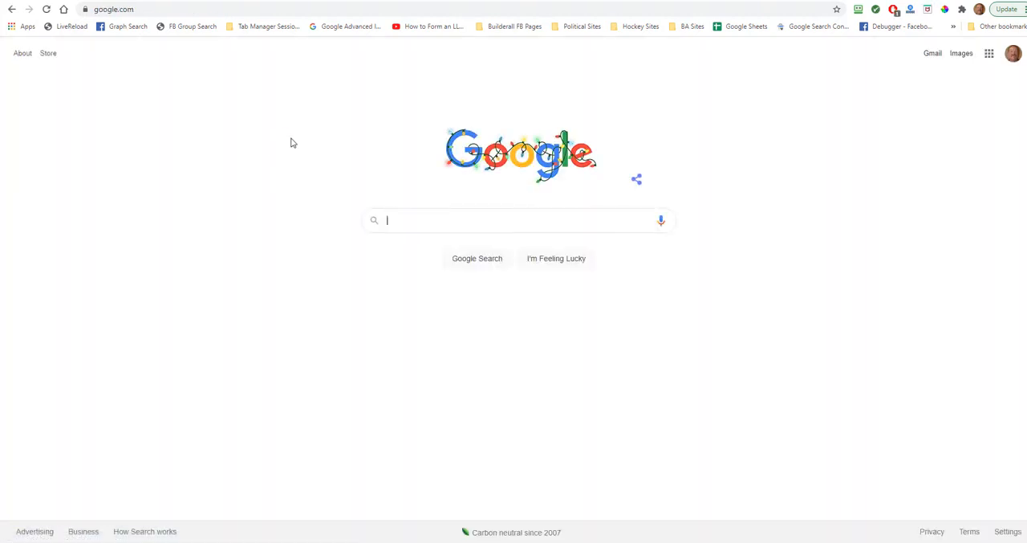
pyautogui.moveTo(322, 166)
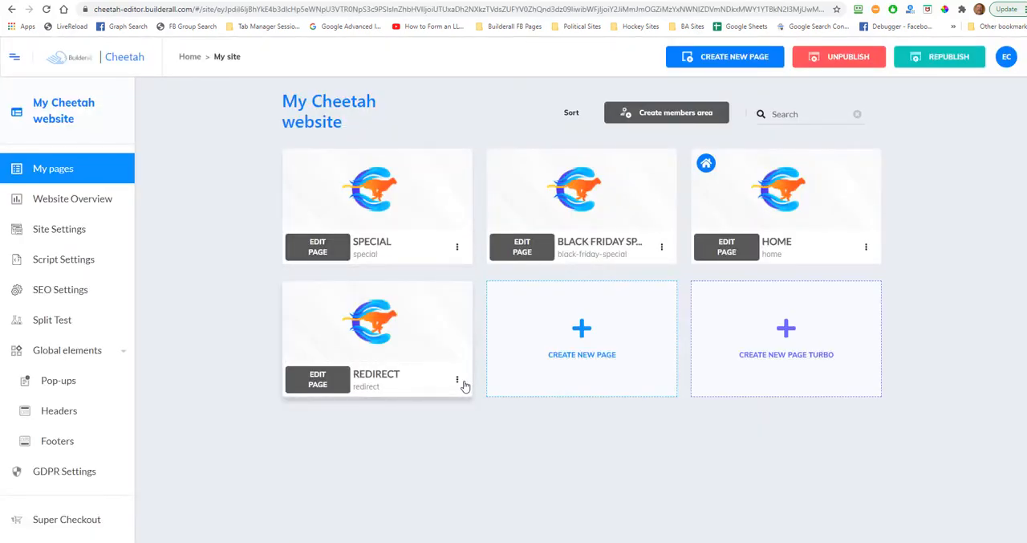
pyautogui.click(458, 379)
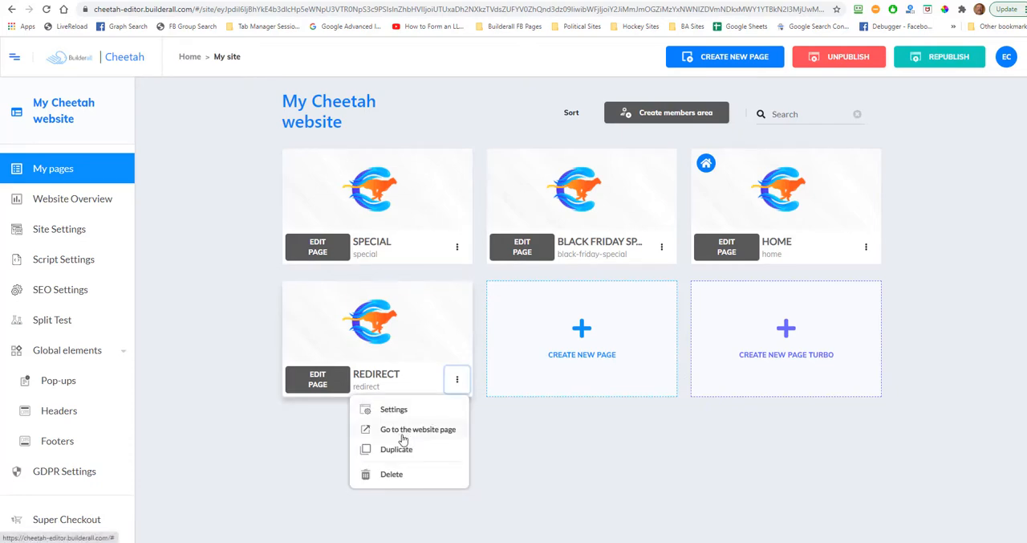
pyautogui.click(418, 429)
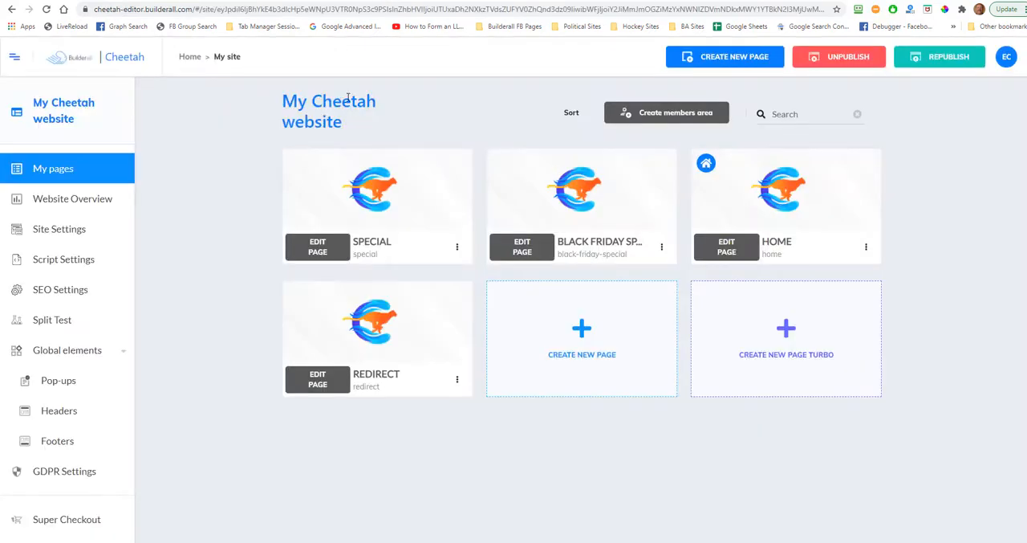
pyautogui.click(317, 379)
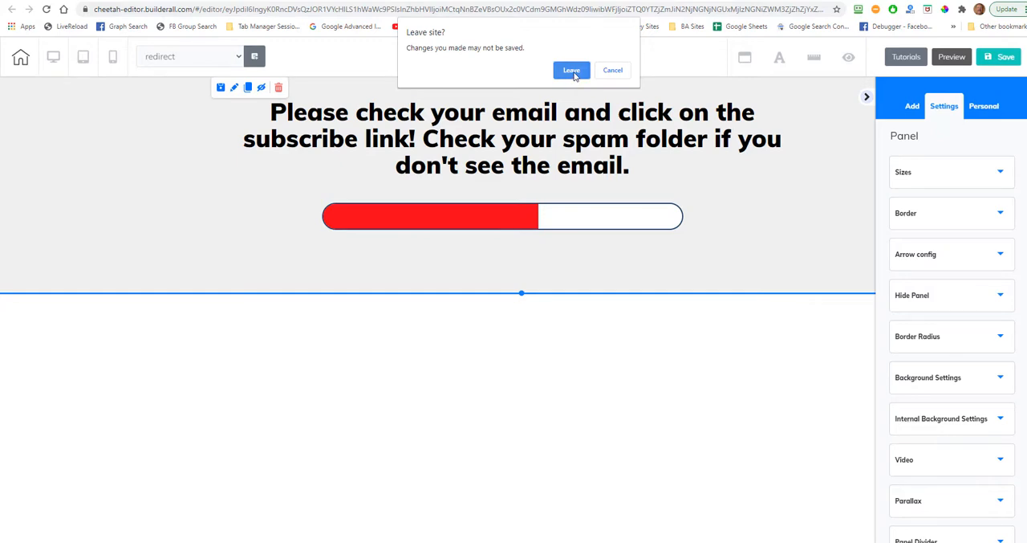
# - Leave the redirect page editor without saving and enter the Cheetah Website Builder
pyautogui.click(572, 71)
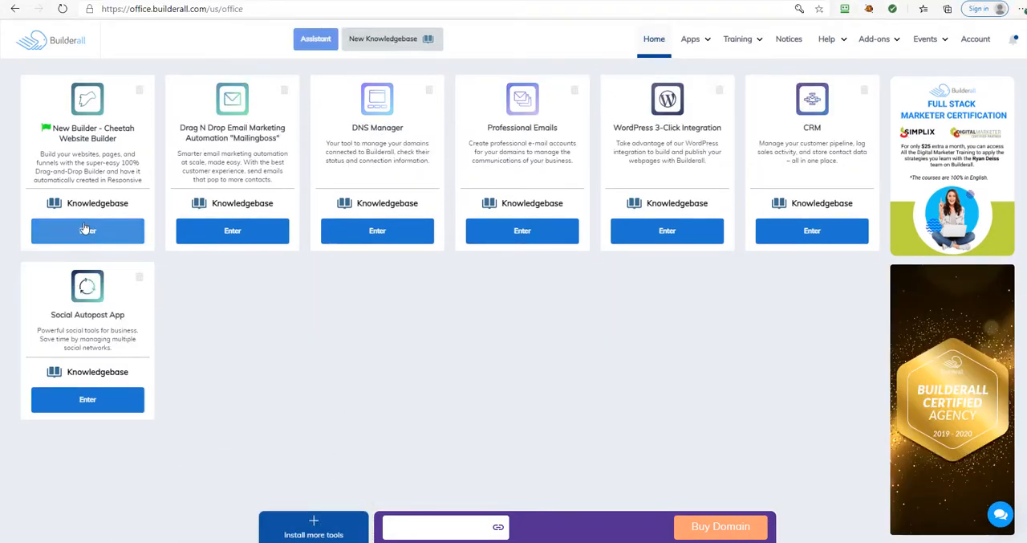
pyautogui.click(88, 231)
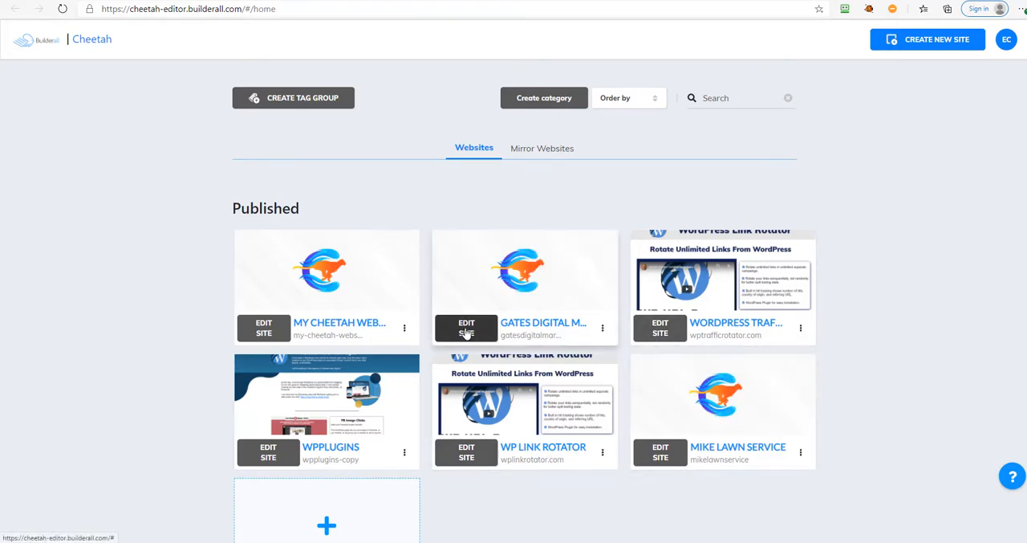
# - Open Gates Digital Marketing's pages and view the live REPUTATION and Reputation Software pages
pyautogui.click(466, 327)
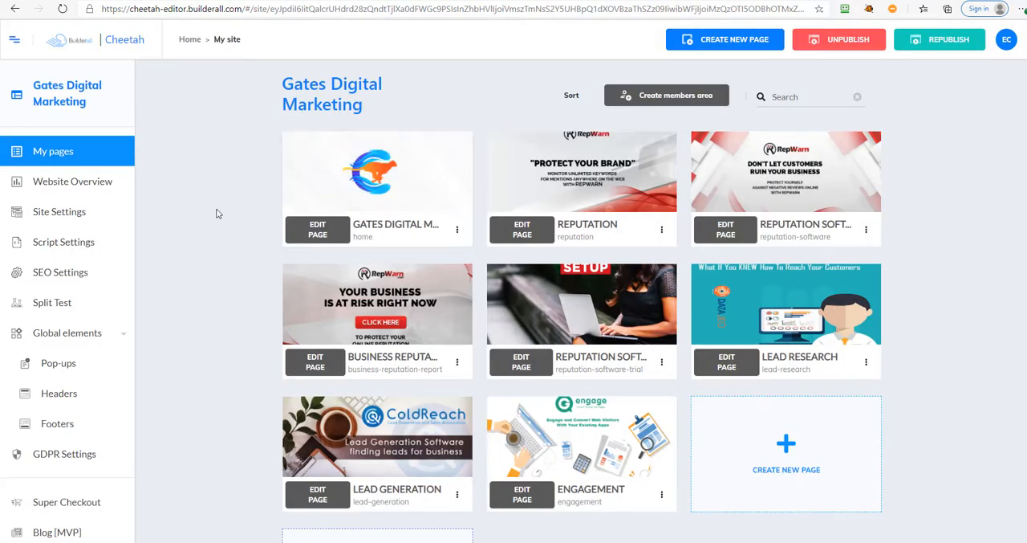
pyautogui.moveTo(185, 233)
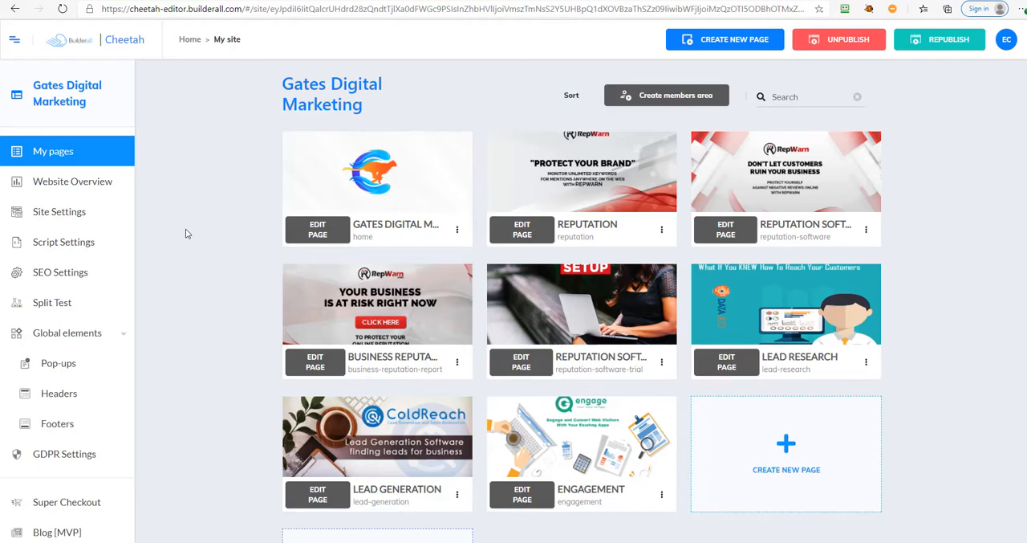
pyautogui.moveTo(581, 171)
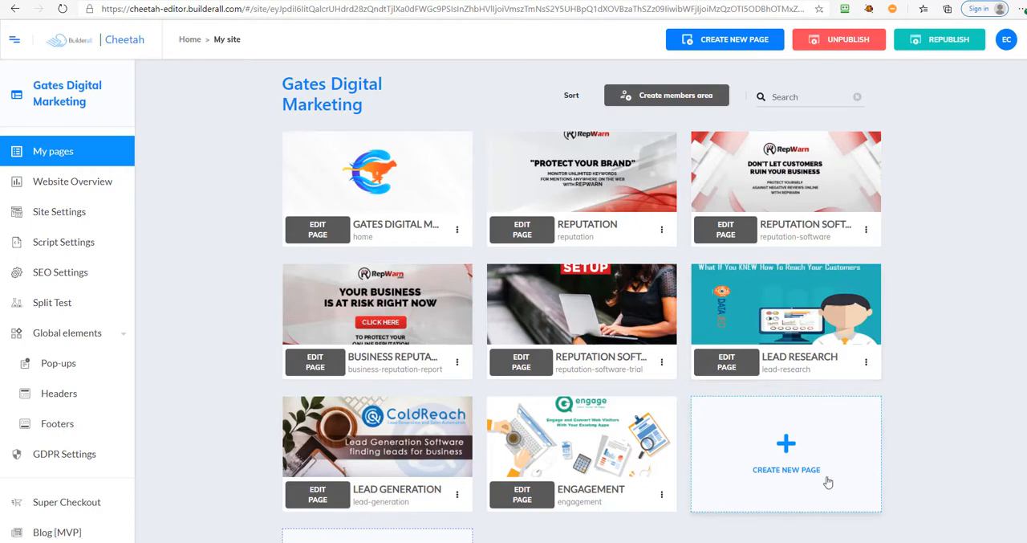
pyautogui.moveTo(706, 404)
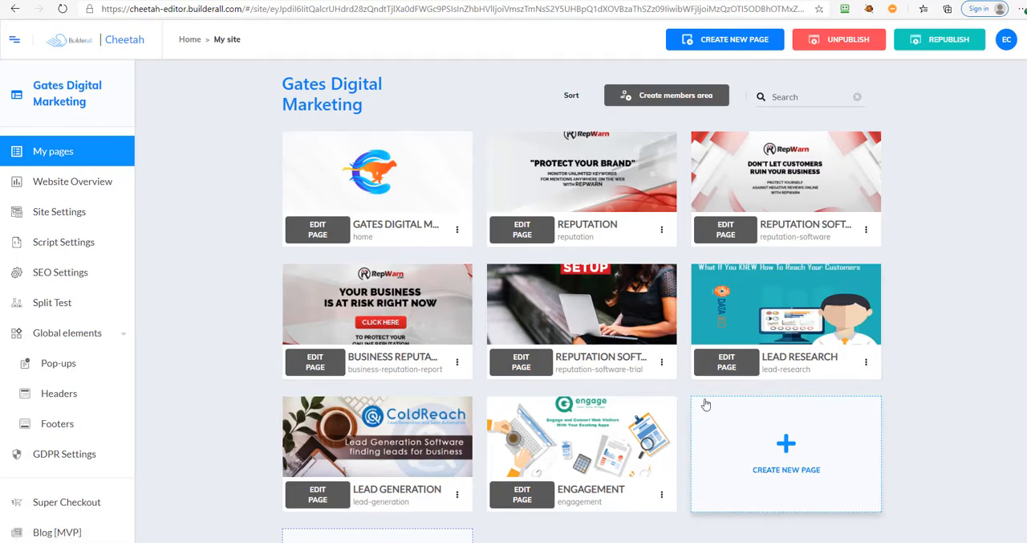
pyautogui.moveTo(755, 400)
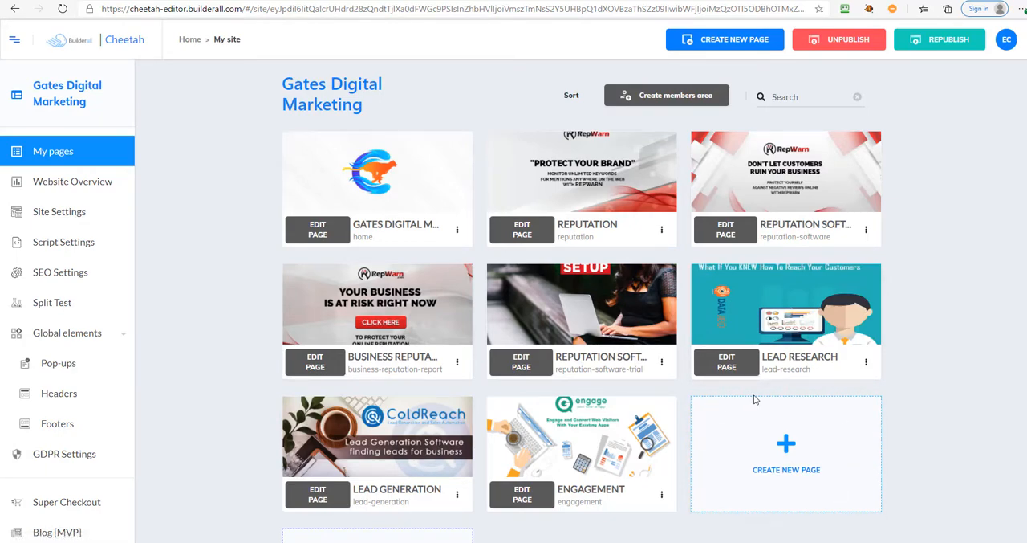
pyautogui.moveTo(662, 232)
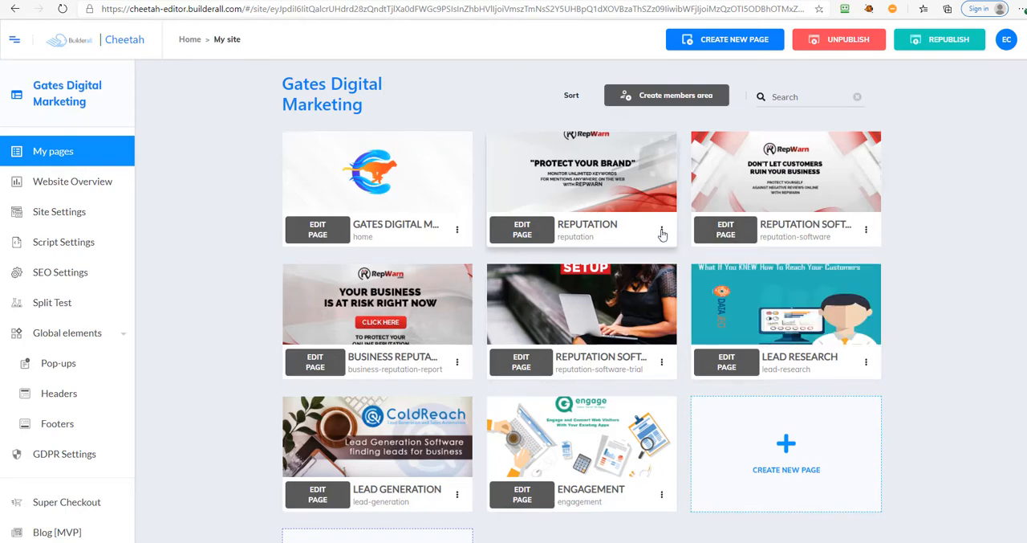
pyautogui.click(661, 228)
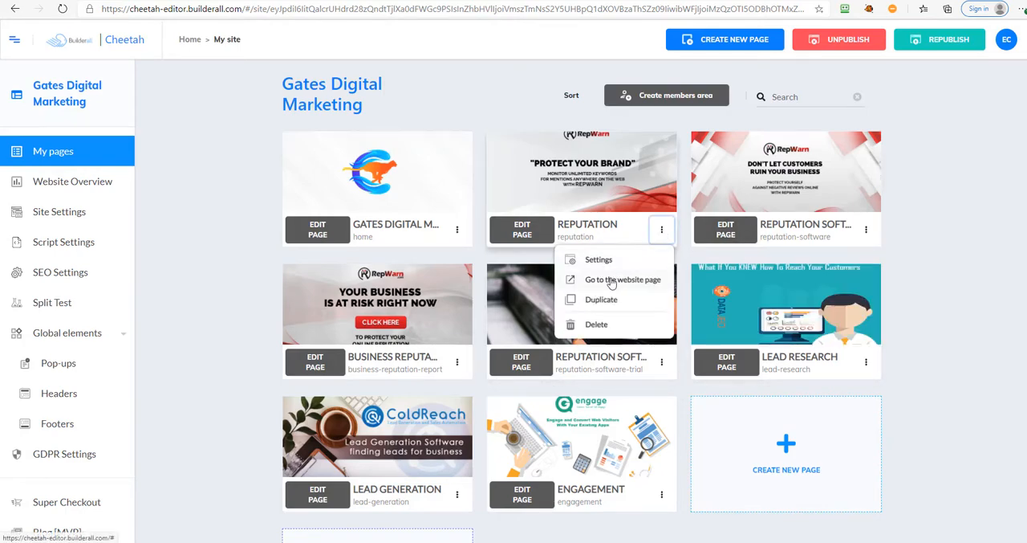
pyautogui.click(623, 279)
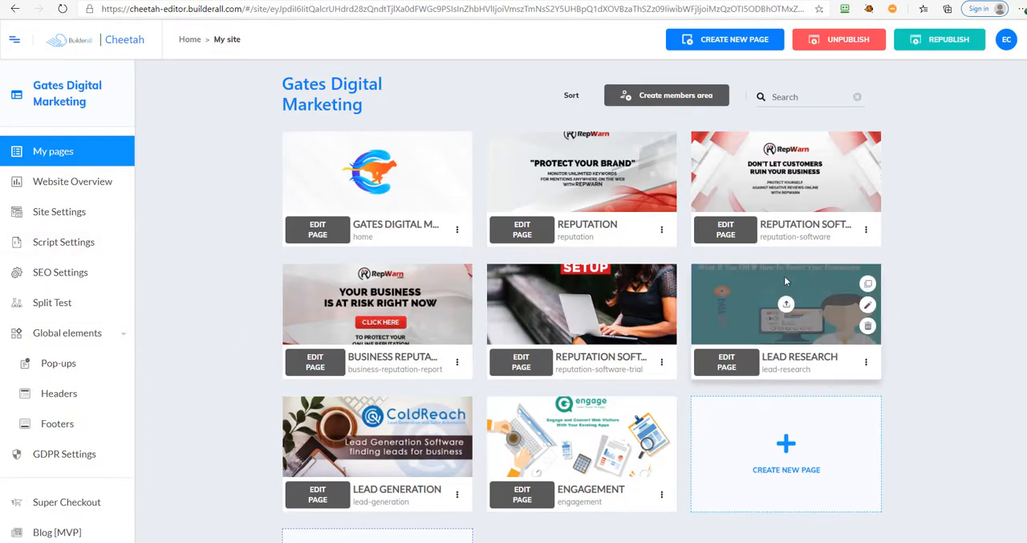
pyautogui.moveTo(697, 290)
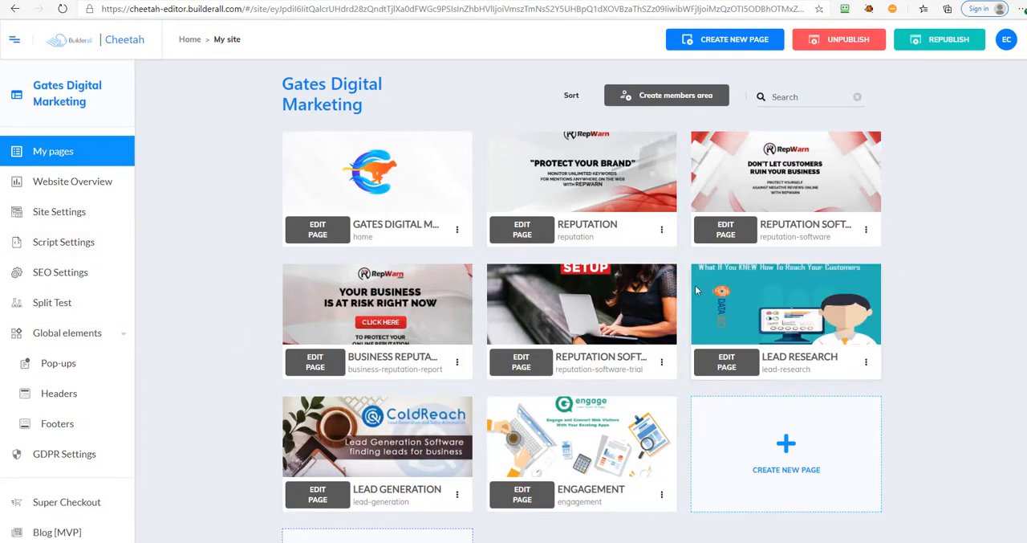
pyautogui.click(866, 229)
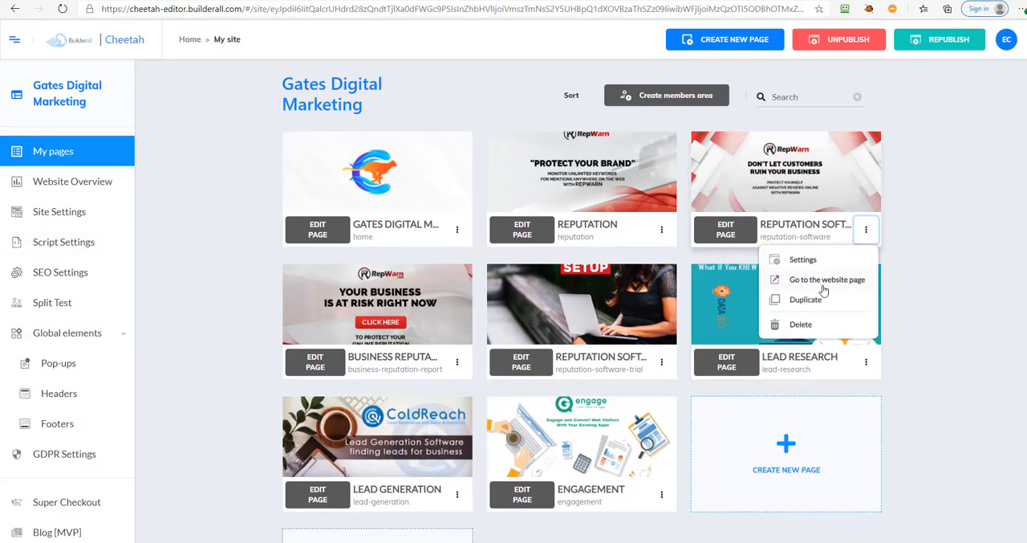
pyautogui.click(828, 280)
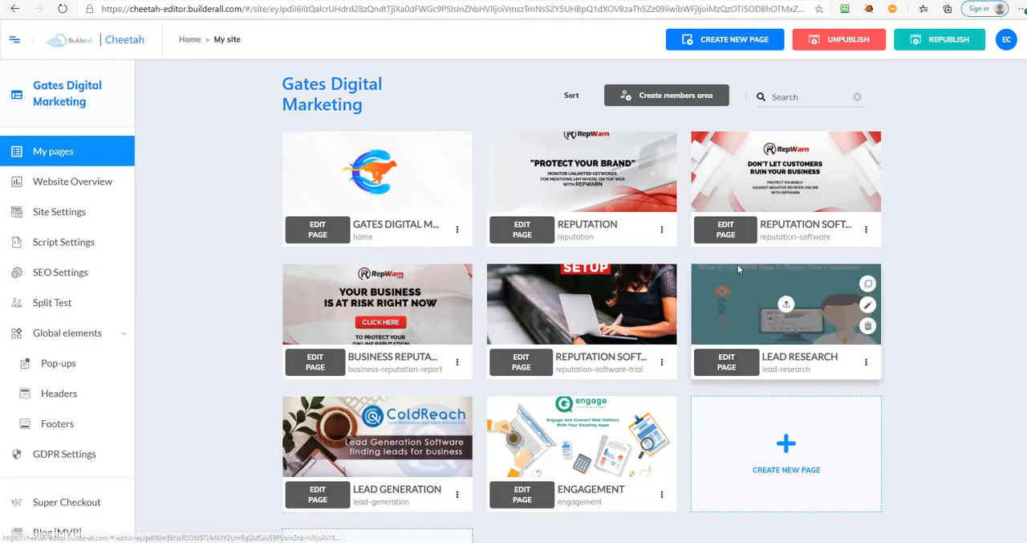
# - Open a page in the editor, leave it, and revisit the live Reputation Software page
pyautogui.click(522, 228)
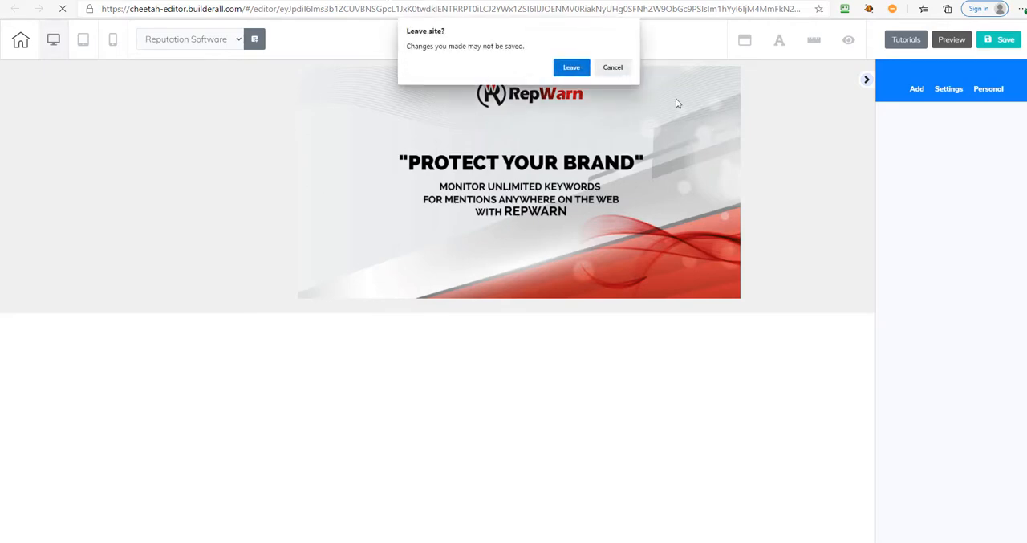
pyautogui.click(612, 66)
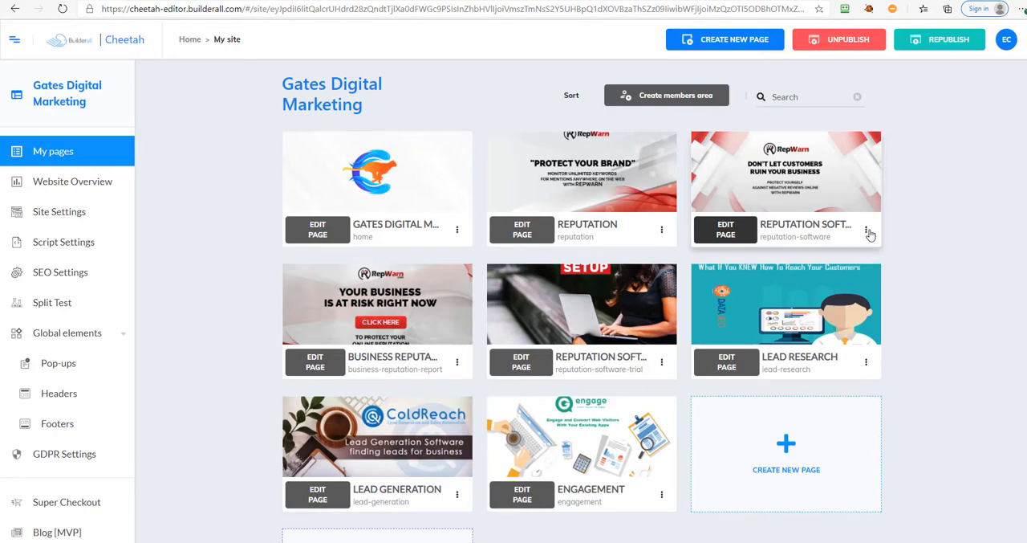
pyautogui.click(866, 229)
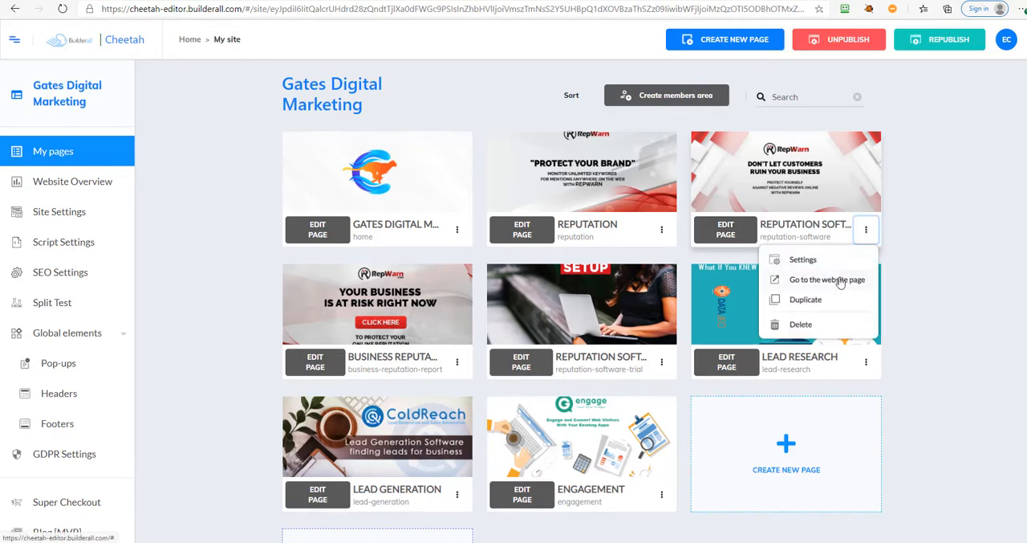
pyautogui.click(828, 280)
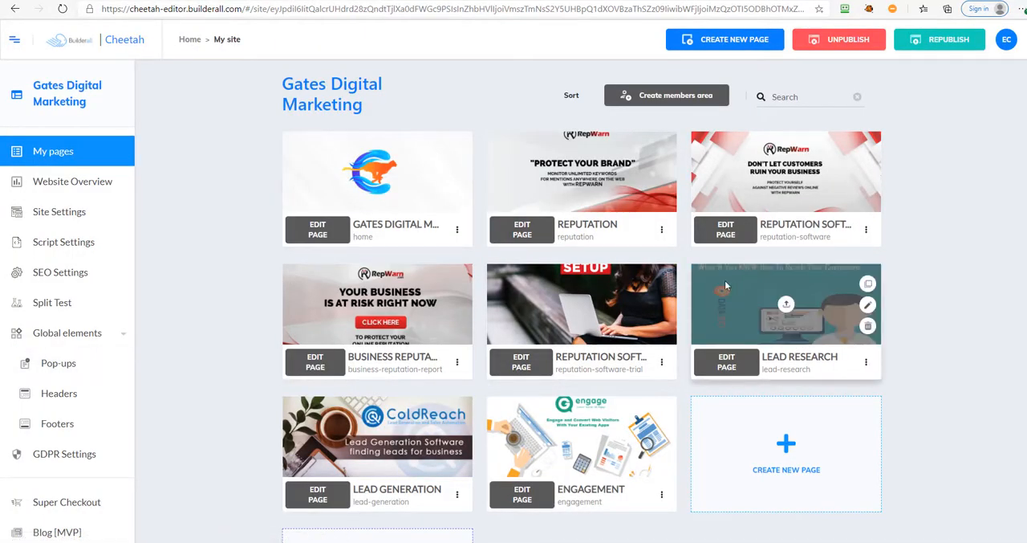
pyautogui.moveTo(406, 317)
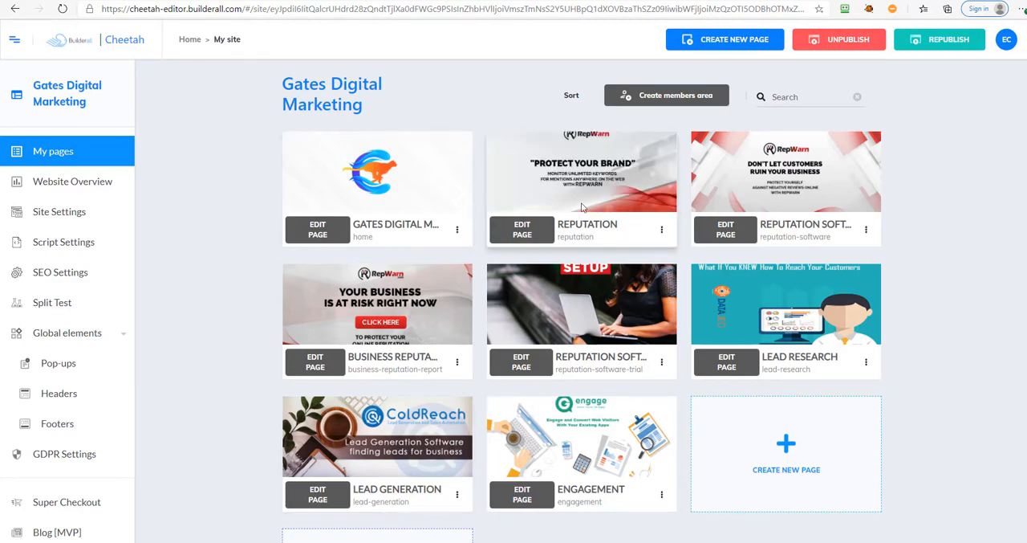
pyautogui.moveTo(582, 172)
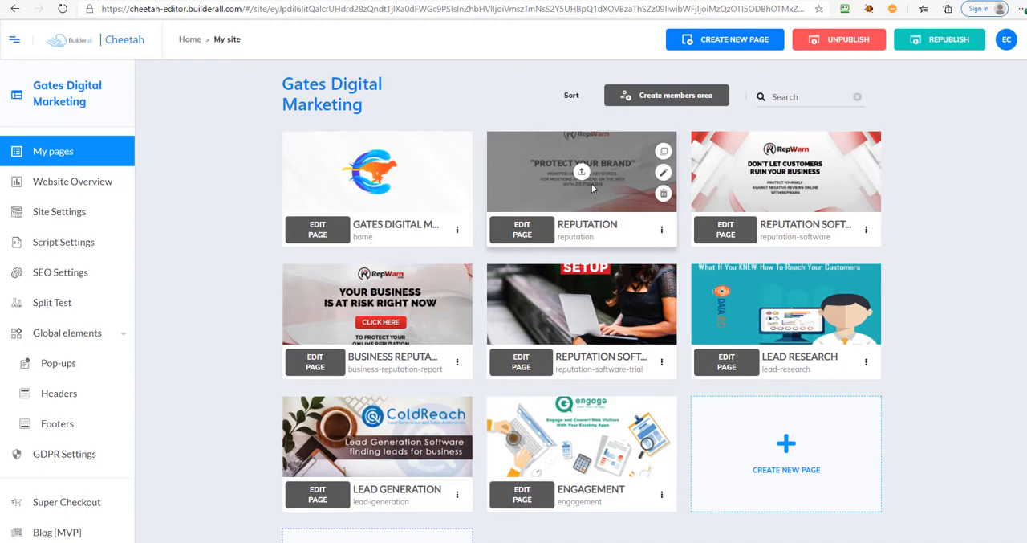
pyautogui.moveTo(631, 217)
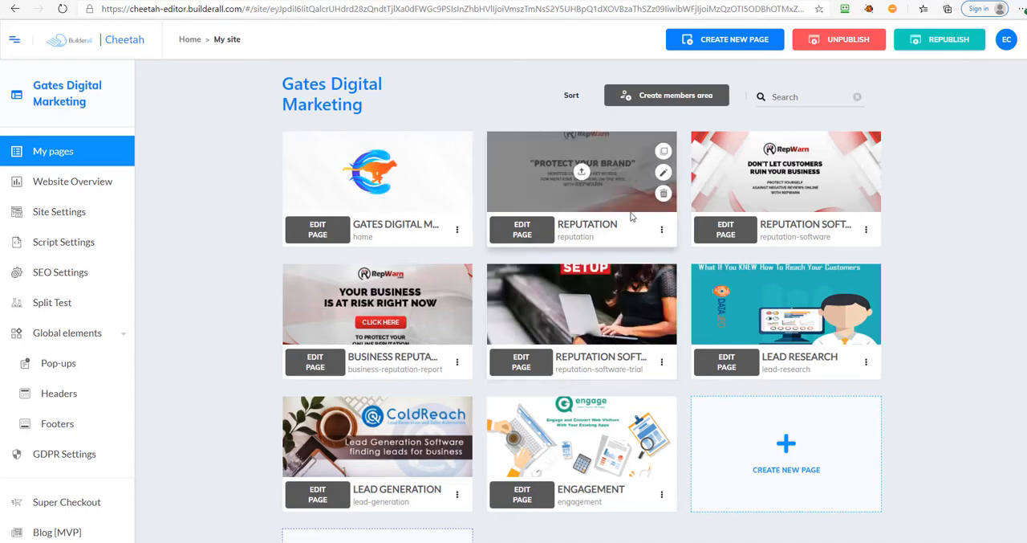
pyautogui.moveTo(582, 303)
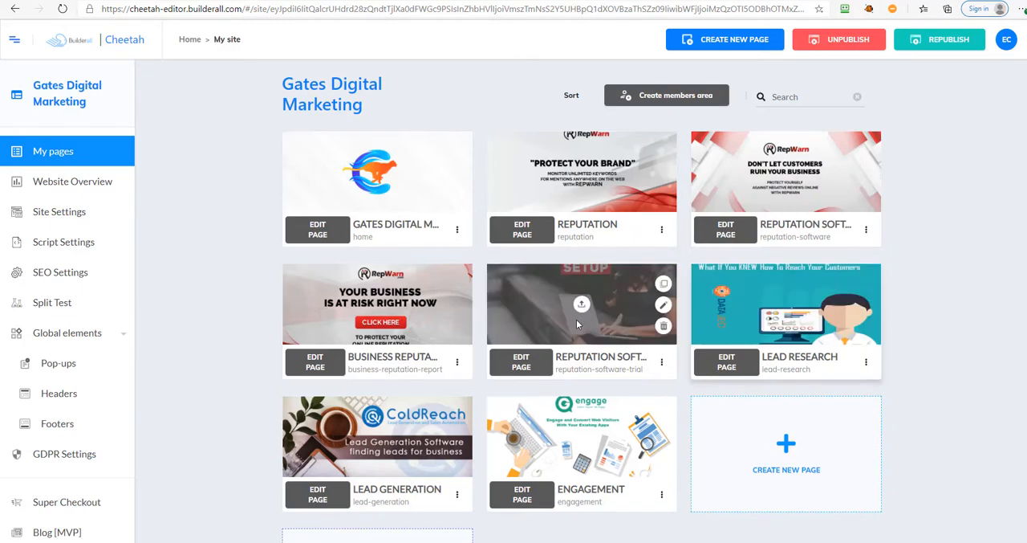
pyautogui.moveTo(229, 372)
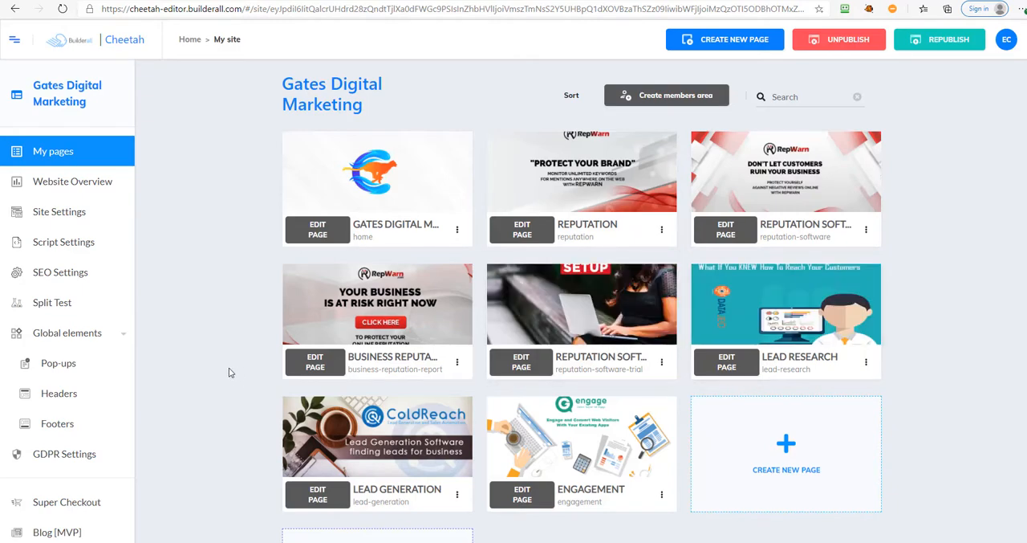